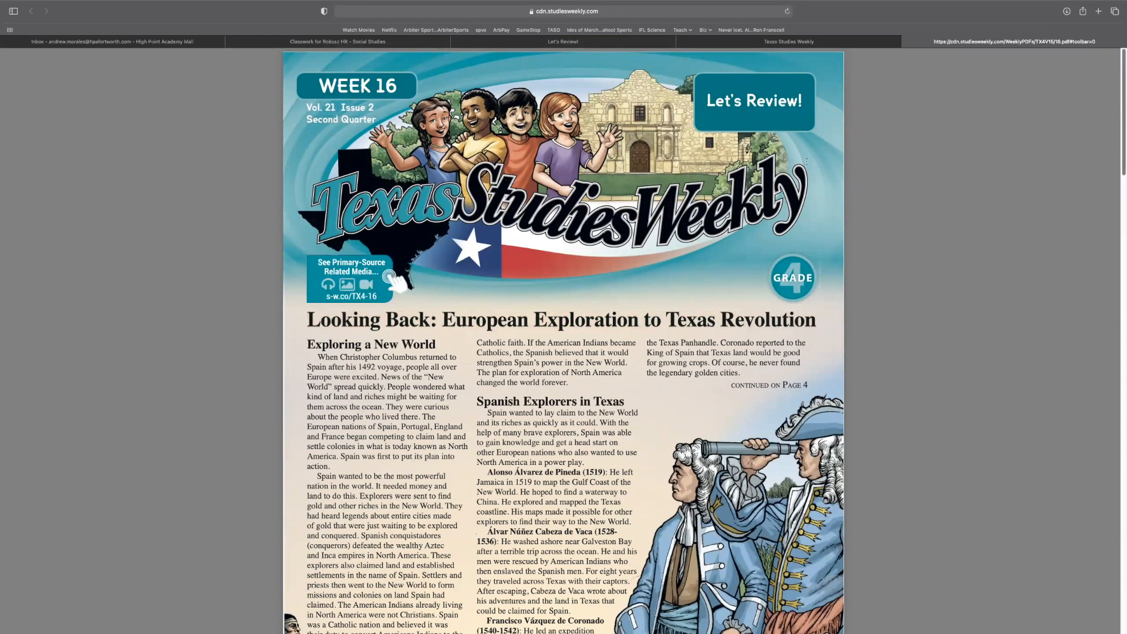
Step: Scroll past the Week 16 front page to the 'Texas, Our Texas' Let's Review spread
scroll(down, 3)
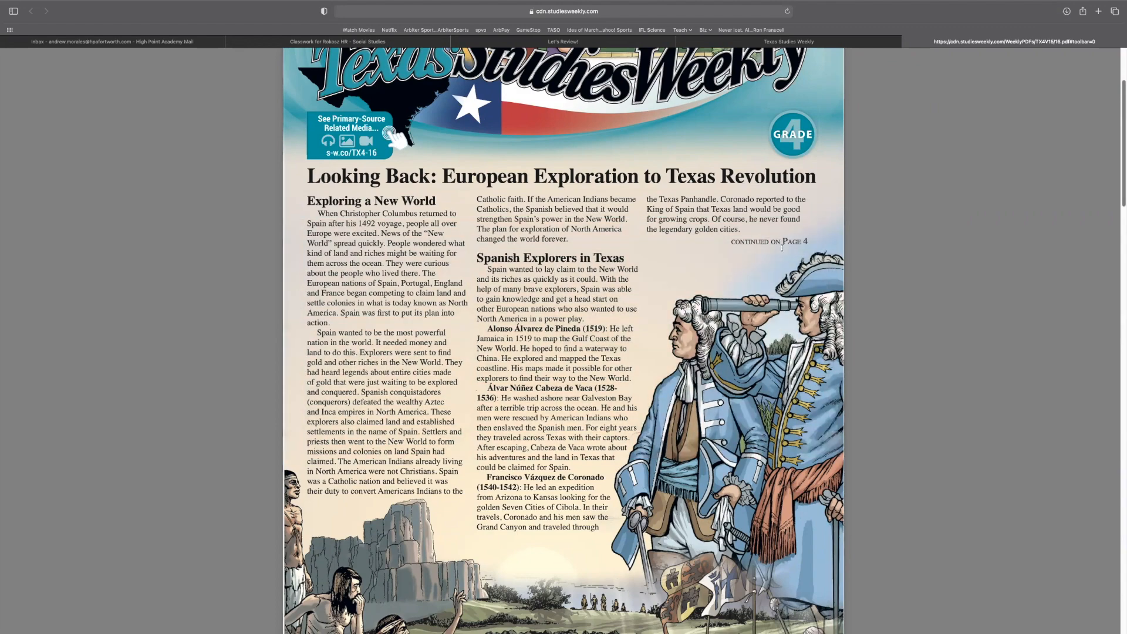
scroll(down, 3)
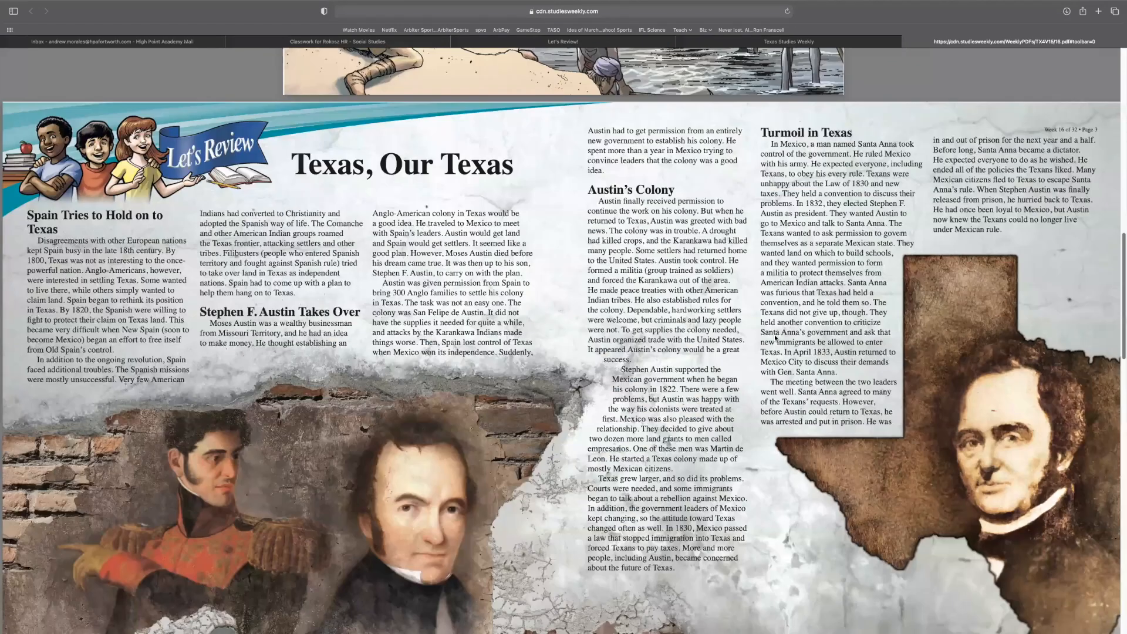
Step: Highlight 'Looking' in the continued heading, then drag back to the front-page European Exploration article
scroll(down, 3)
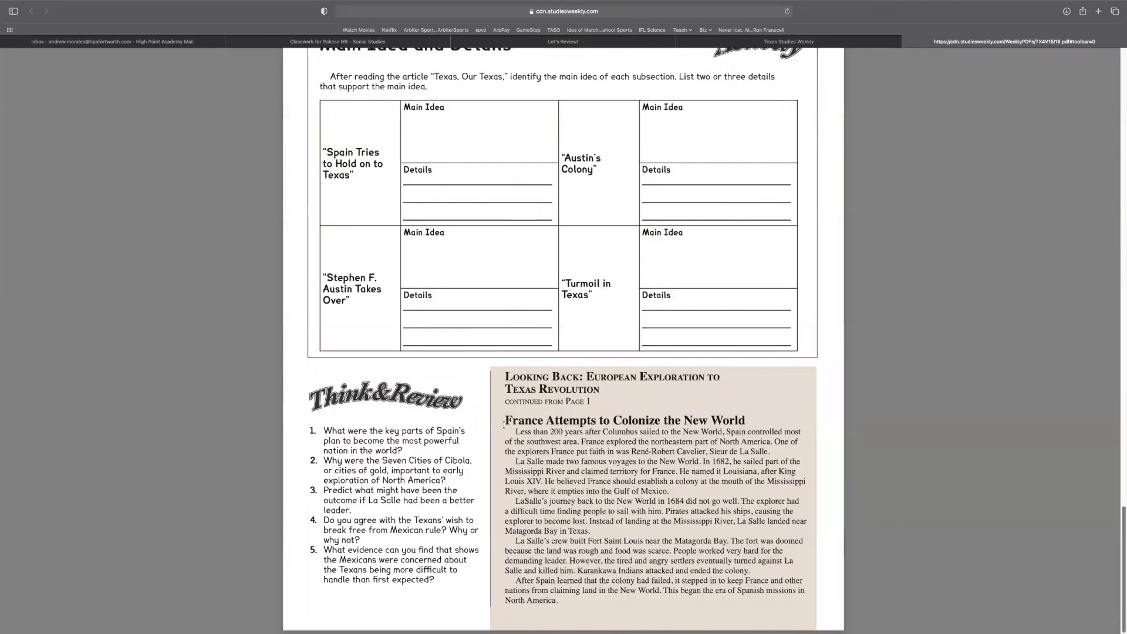
double_click(526, 377)
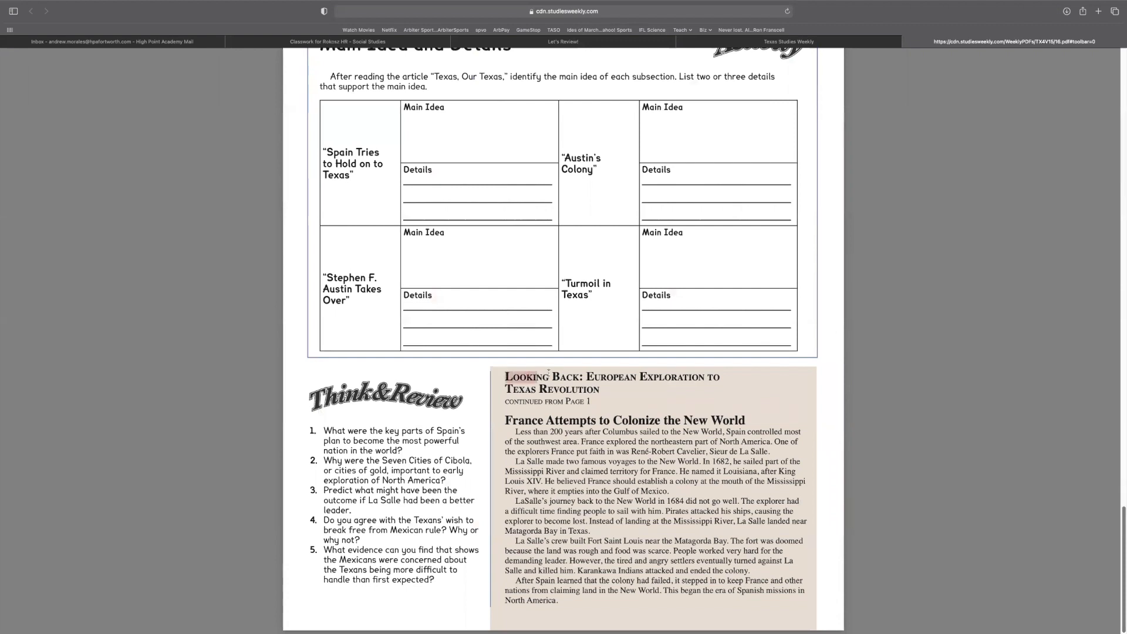
drag(506, 377, 603, 388)
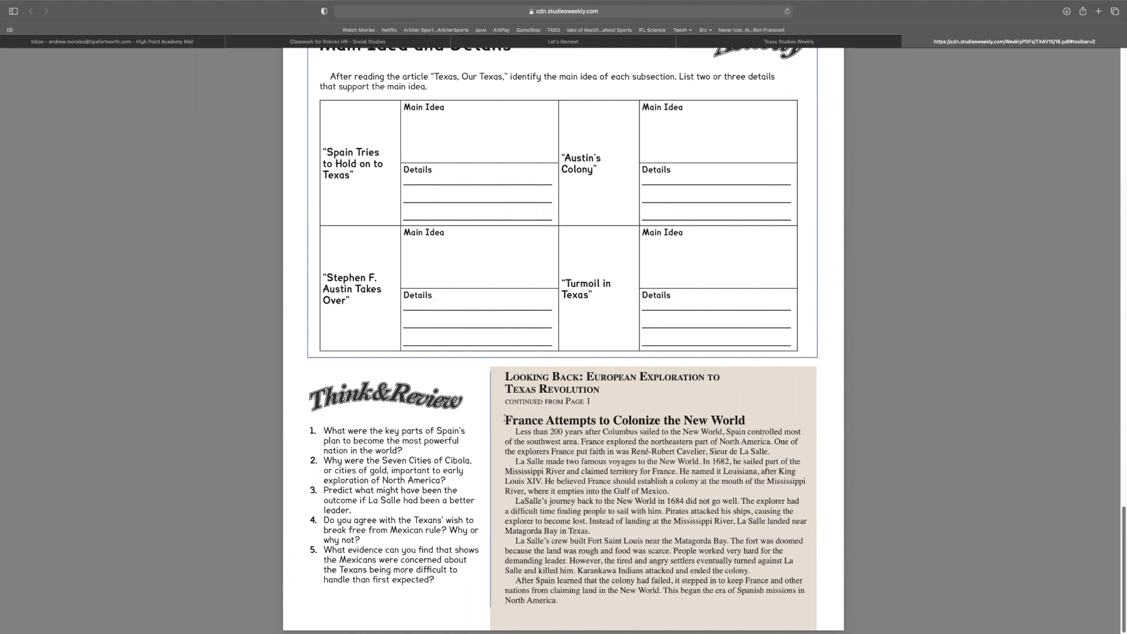
drag(506, 420, 568, 600)
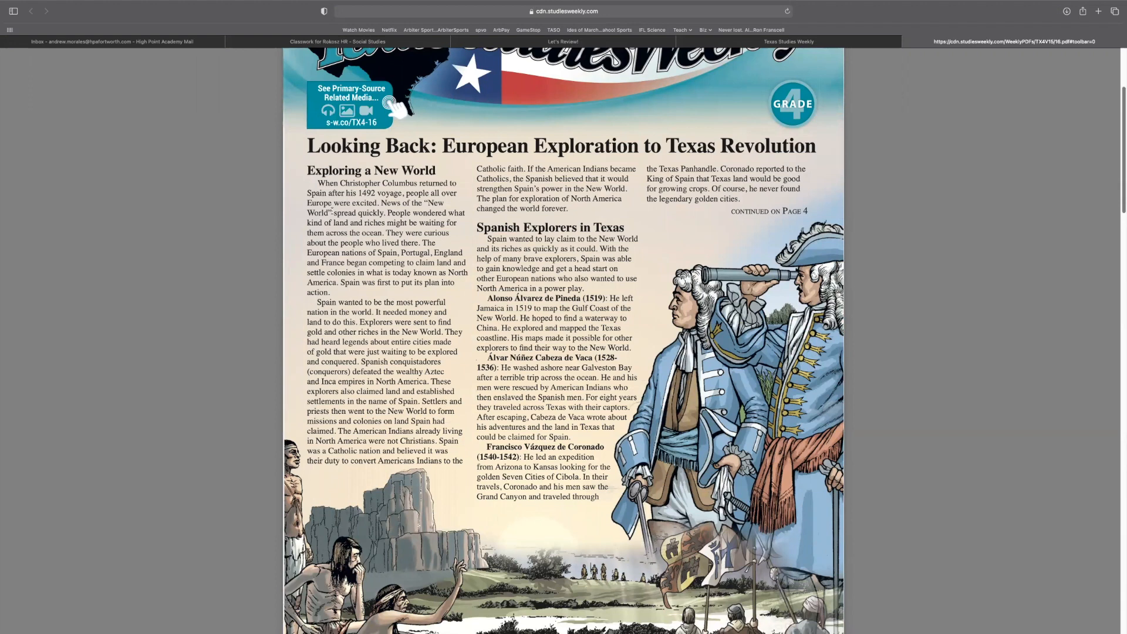
double_click(344, 214)
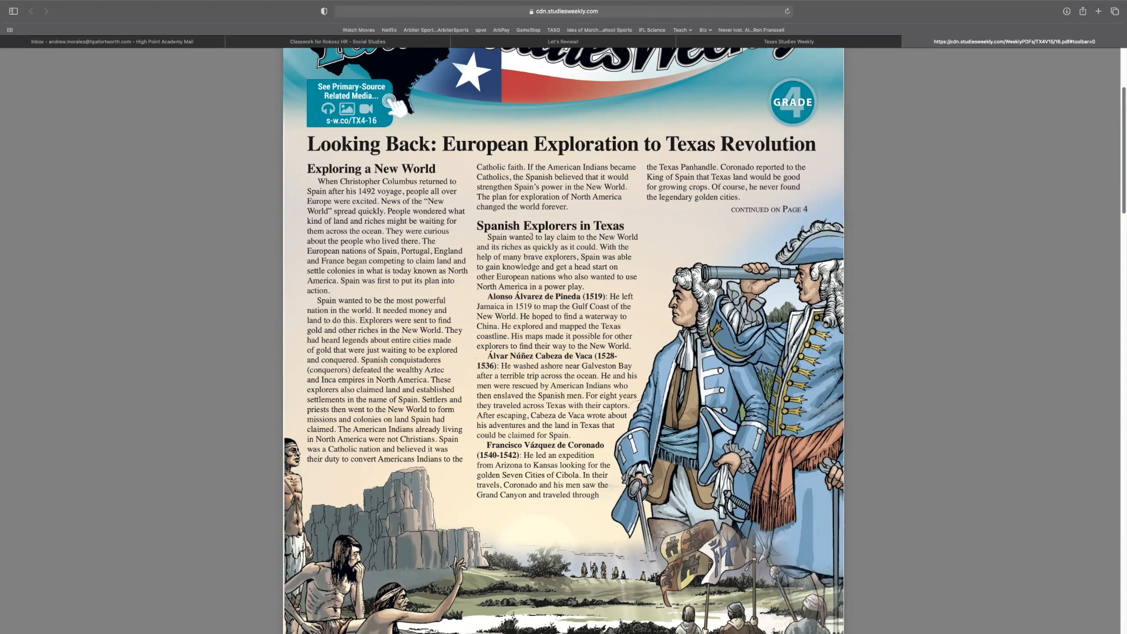
scroll(down, 3)
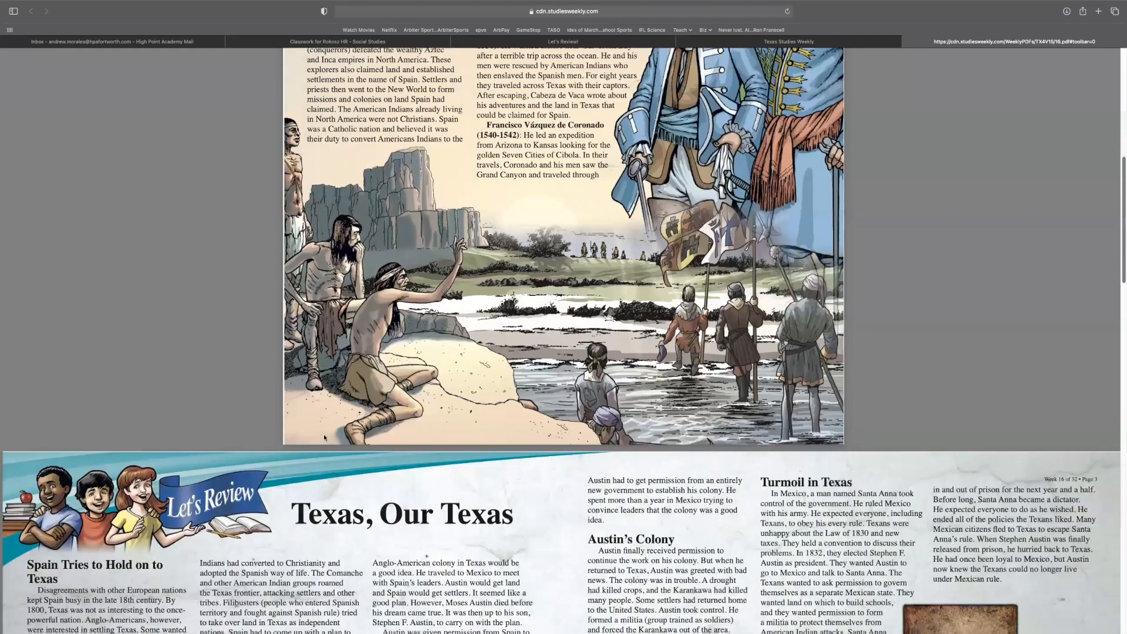
Step: Scroll past the front-page illustration to the 'Texas, Our Texas' spread and its feature boxes
scroll(down, 3)
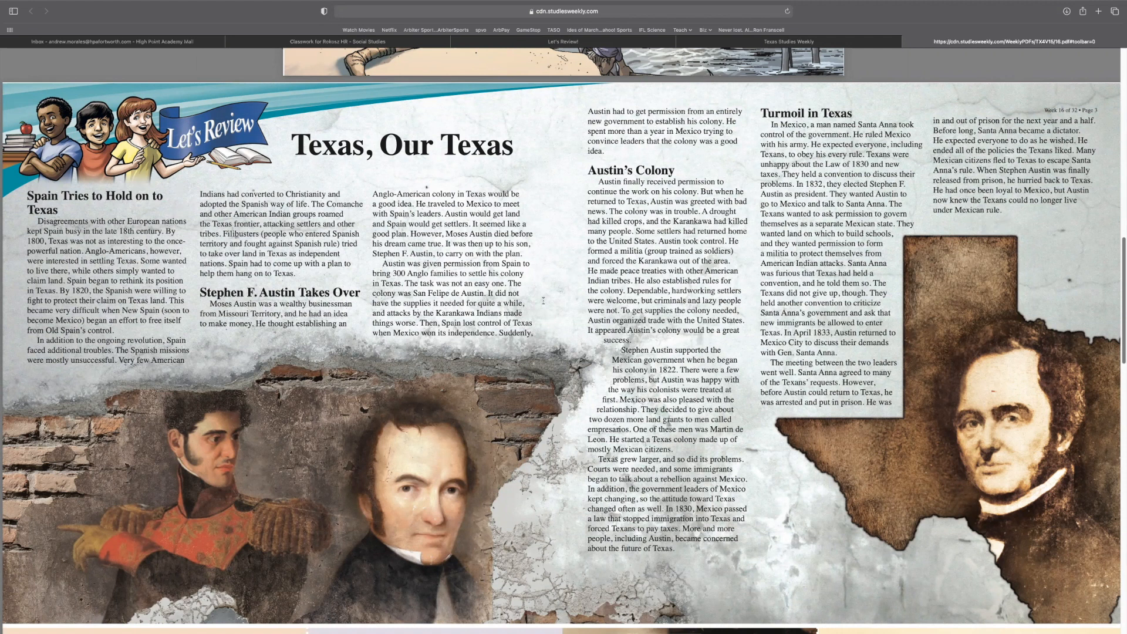
mouse_move(549, 307)
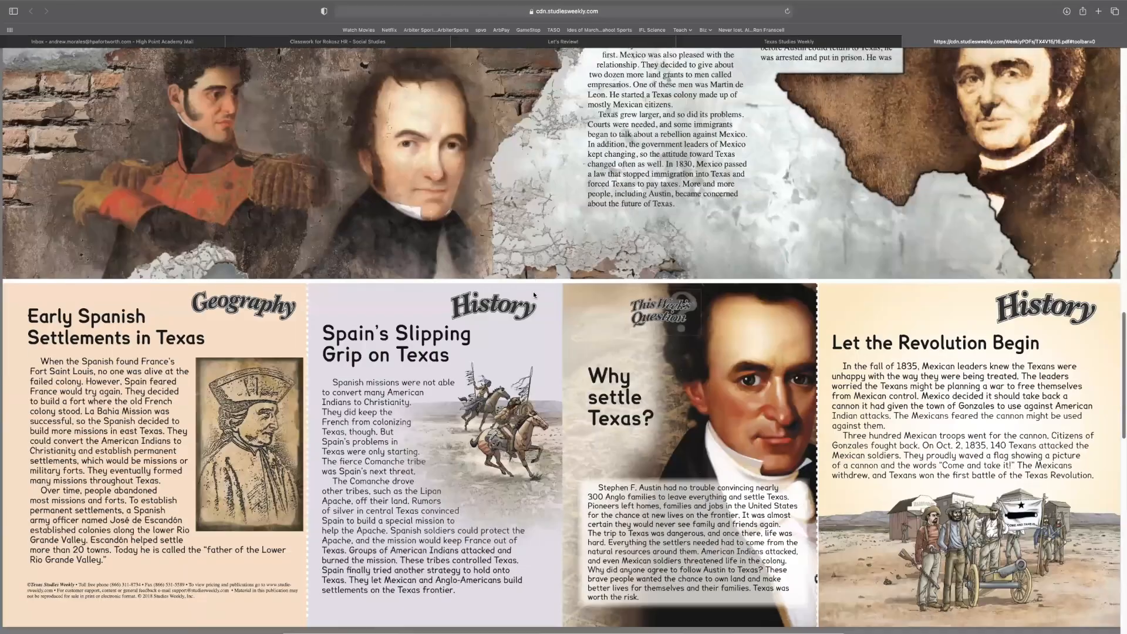
Step: Scroll to the Main Idea and Details activity and highlight 'After' in its instructions
scroll(down, 3)
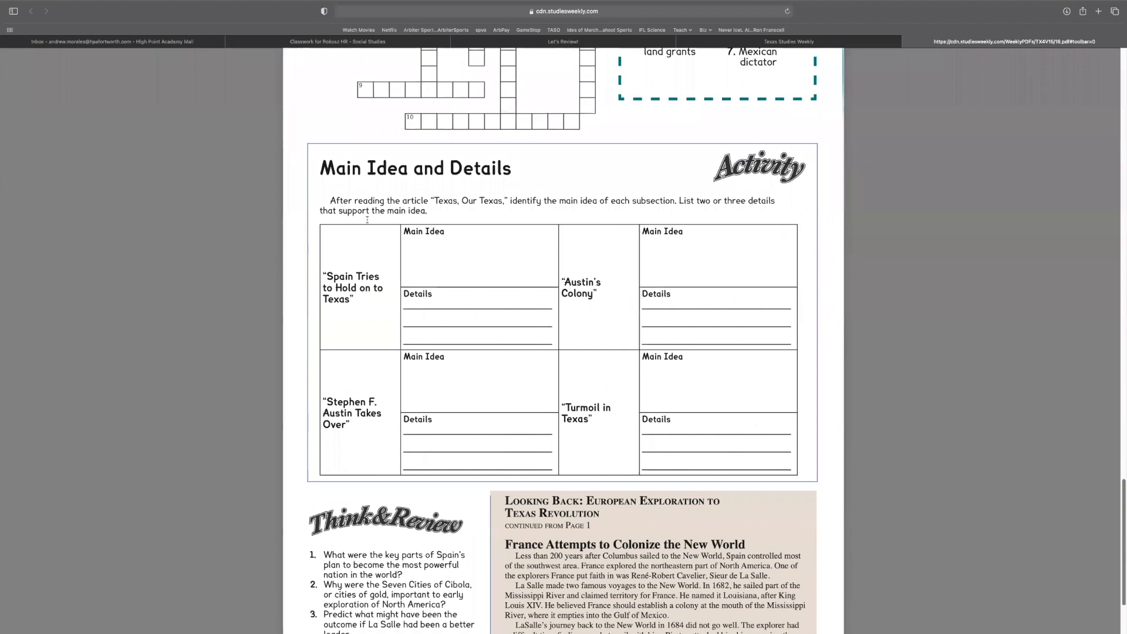
double_click(759, 166)
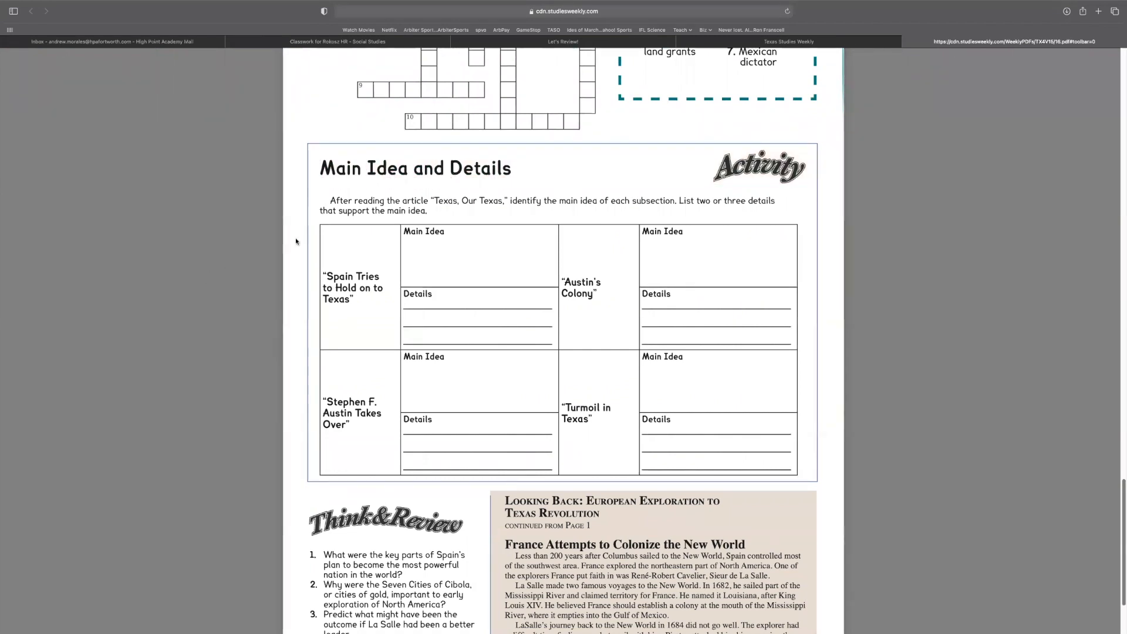
double_click(340, 201)
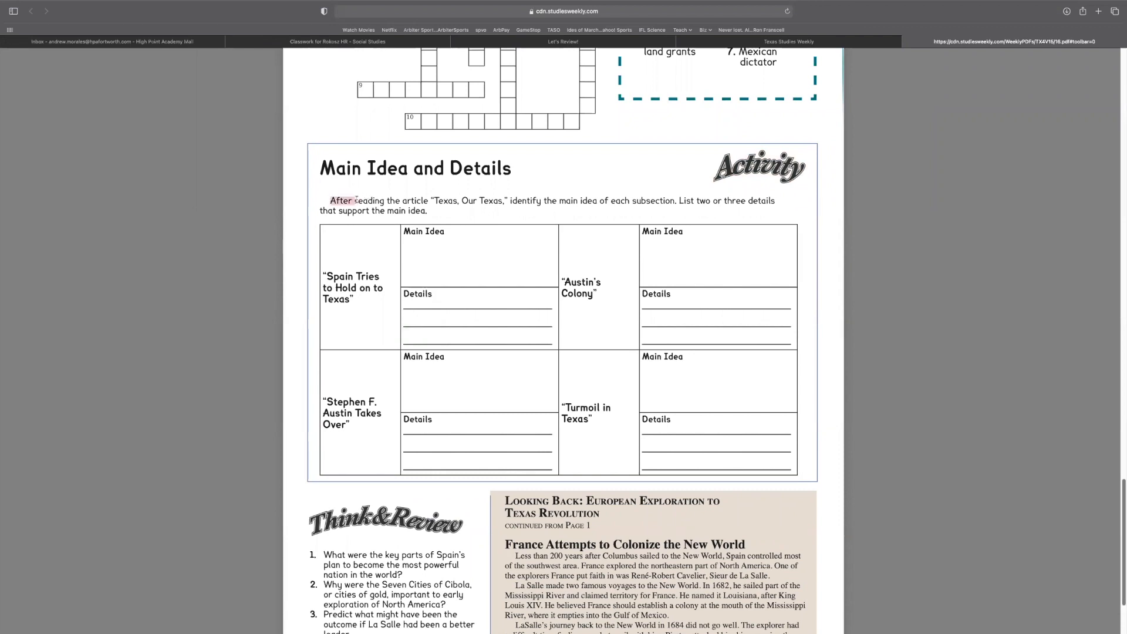
drag(341, 201, 535, 201)
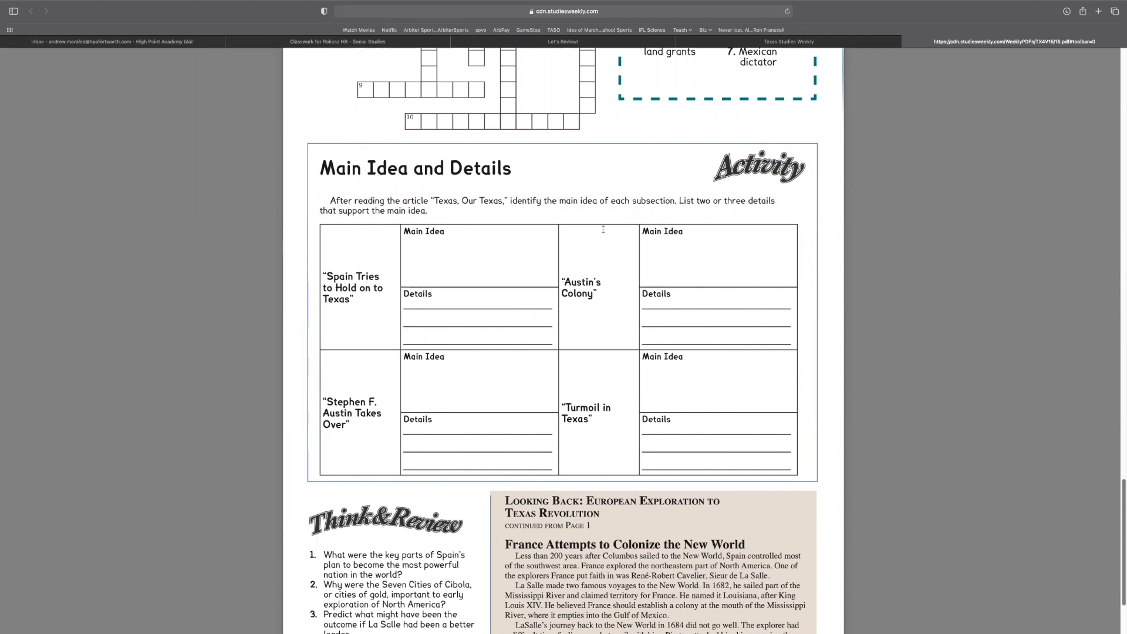
mouse_move(620, 220)
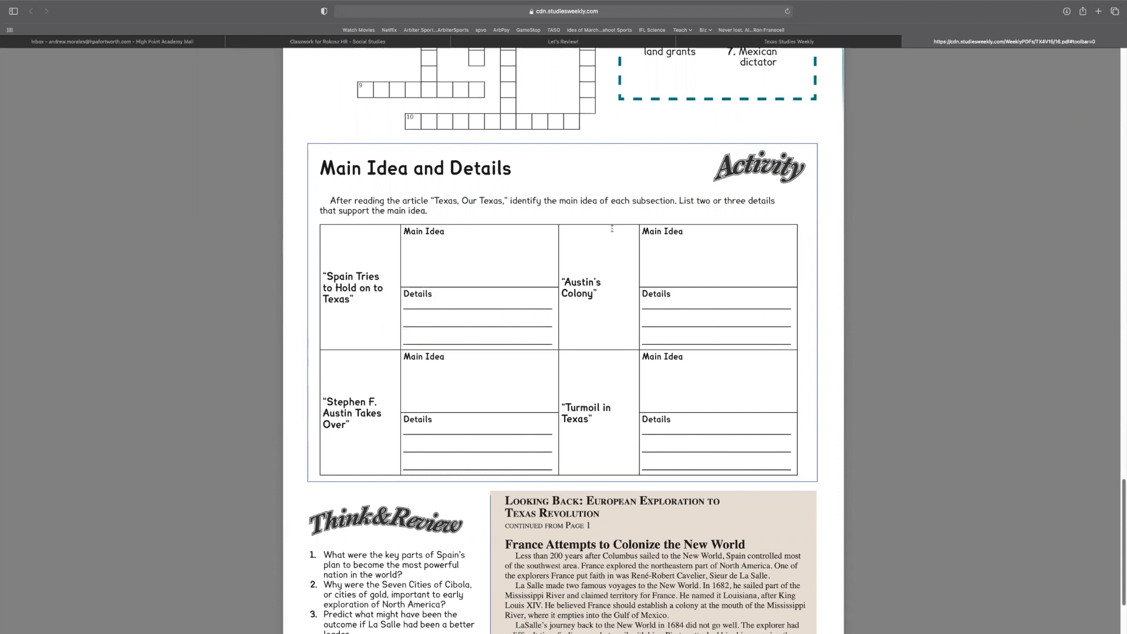
mouse_move(331, 276)
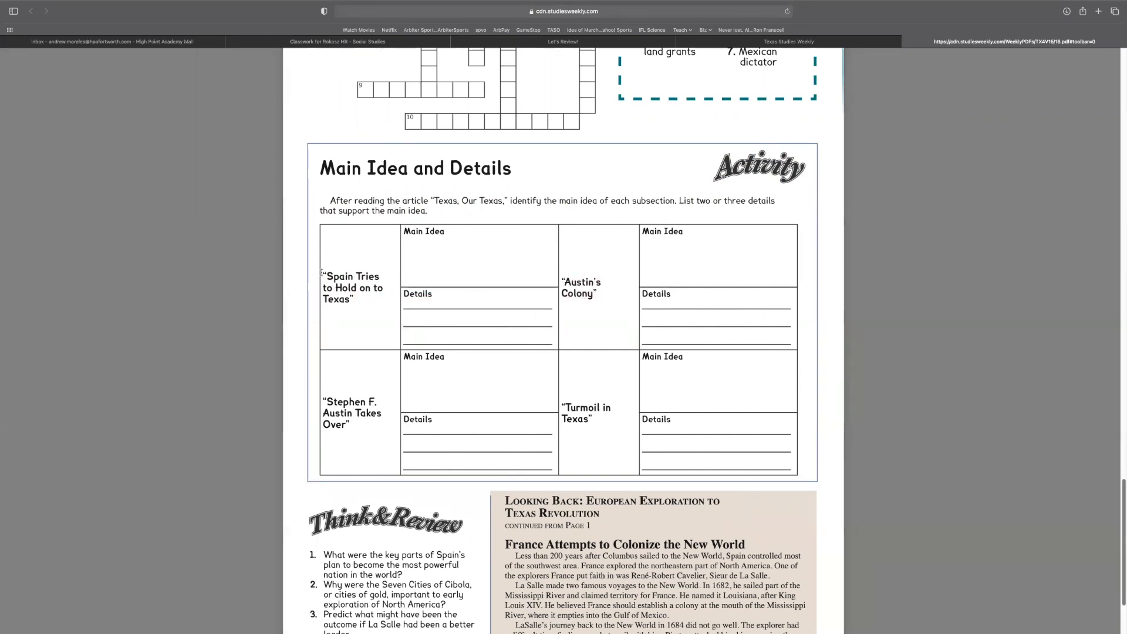
Step: Highlight the 'Spain Tries to Hold on to Texas', 'Stephen F. Austin Takes Over' and 'Turmoil in Texas' titles
drag(324, 276, 357, 298)
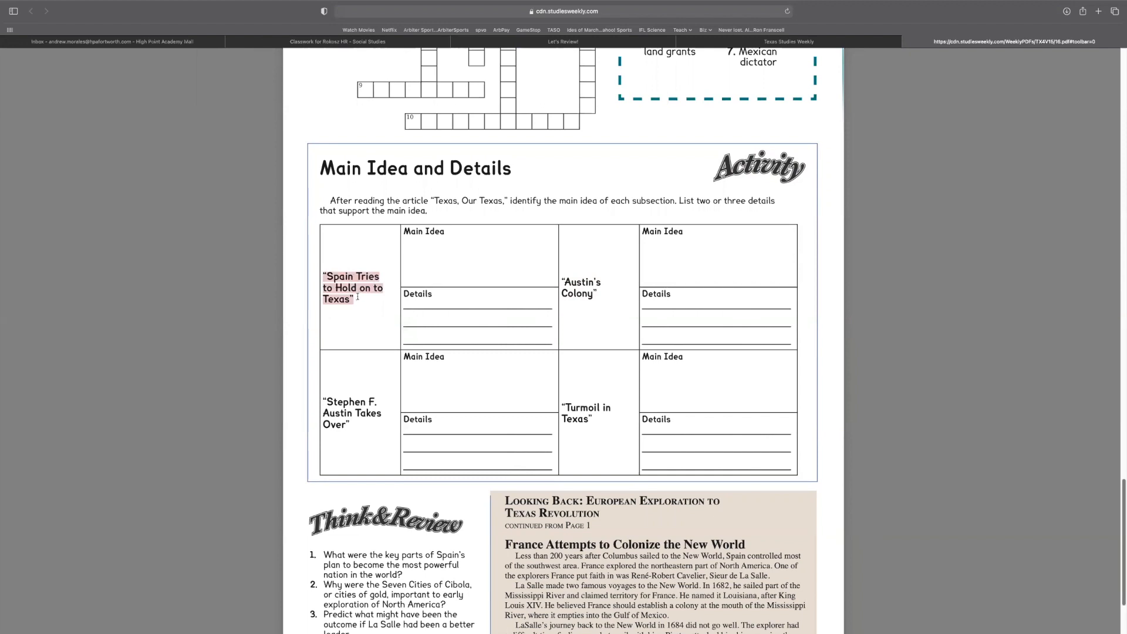
click(347, 244)
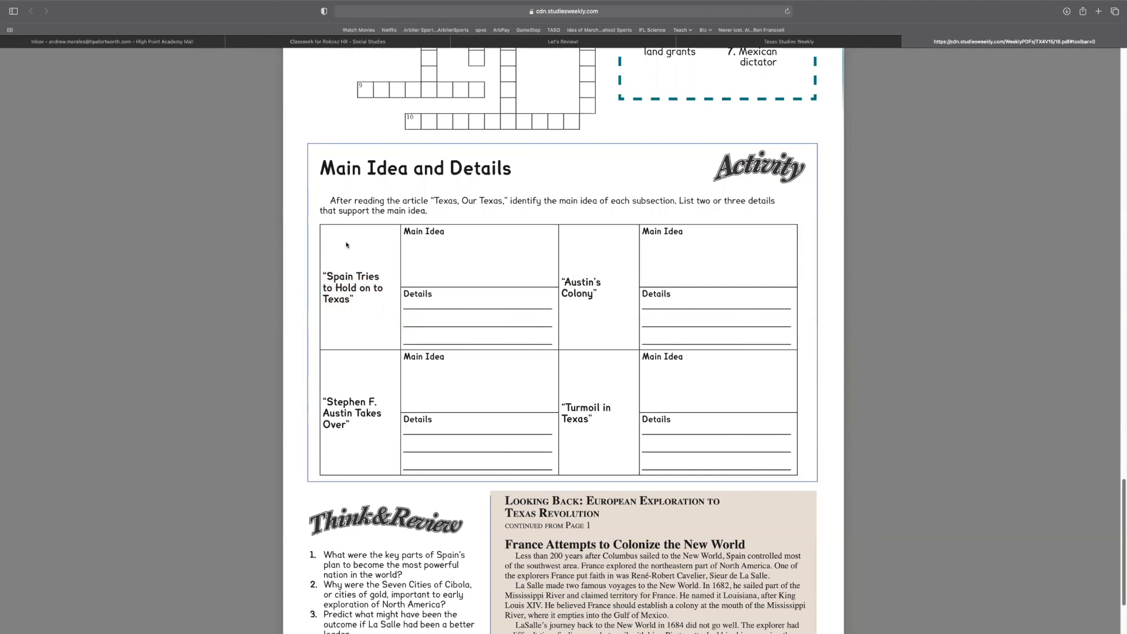
mouse_move(320, 256)
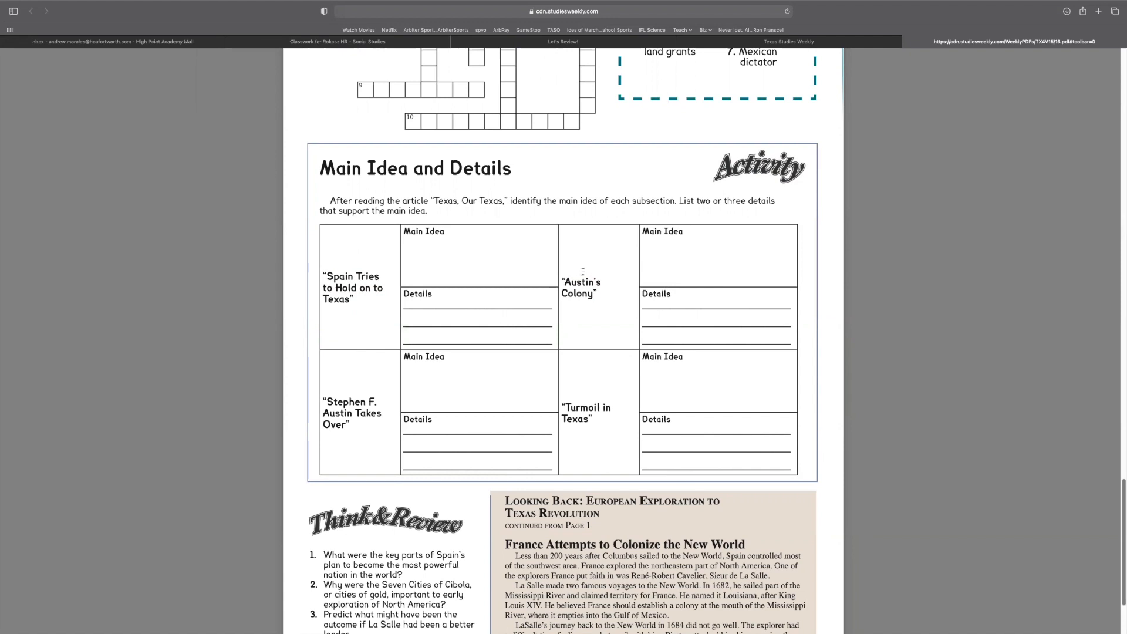
mouse_move(585, 254)
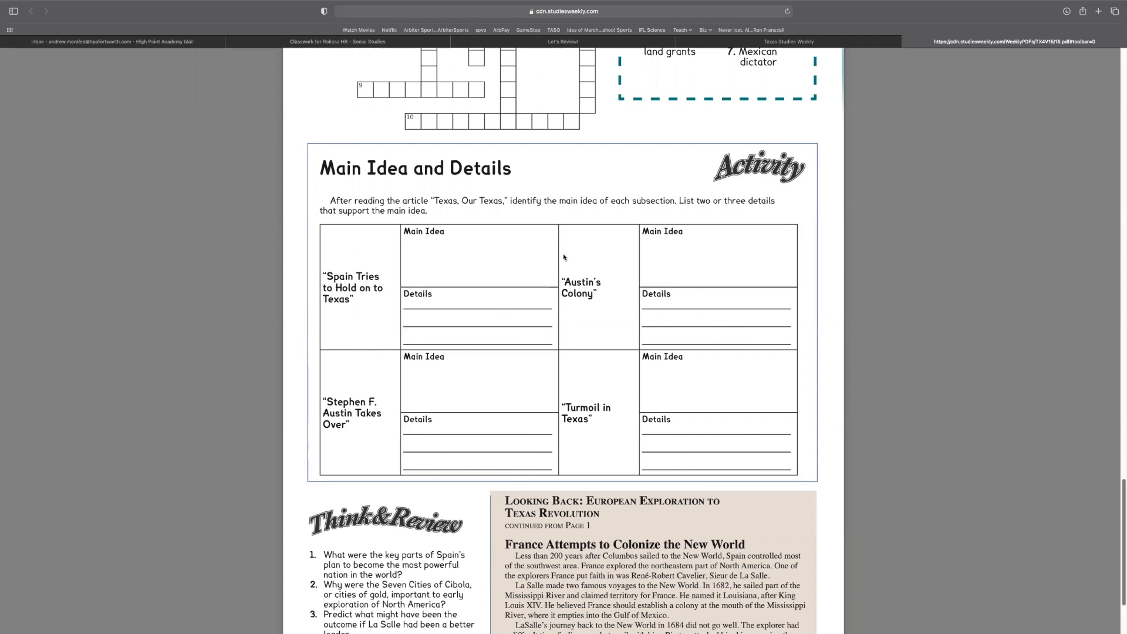
mouse_move(612, 251)
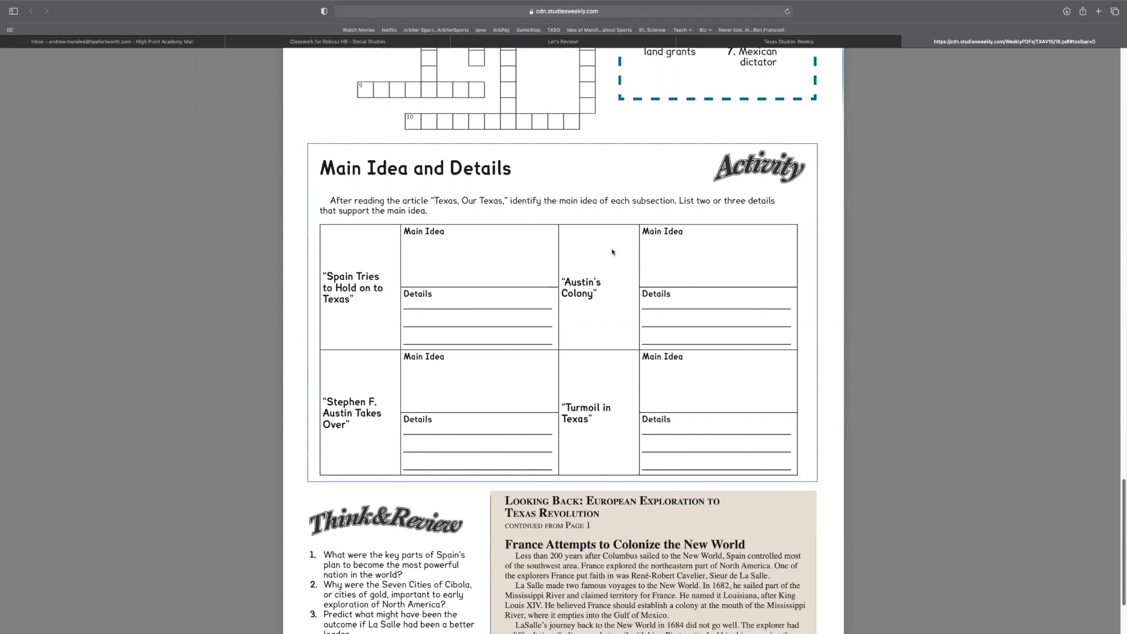
mouse_move(586, 254)
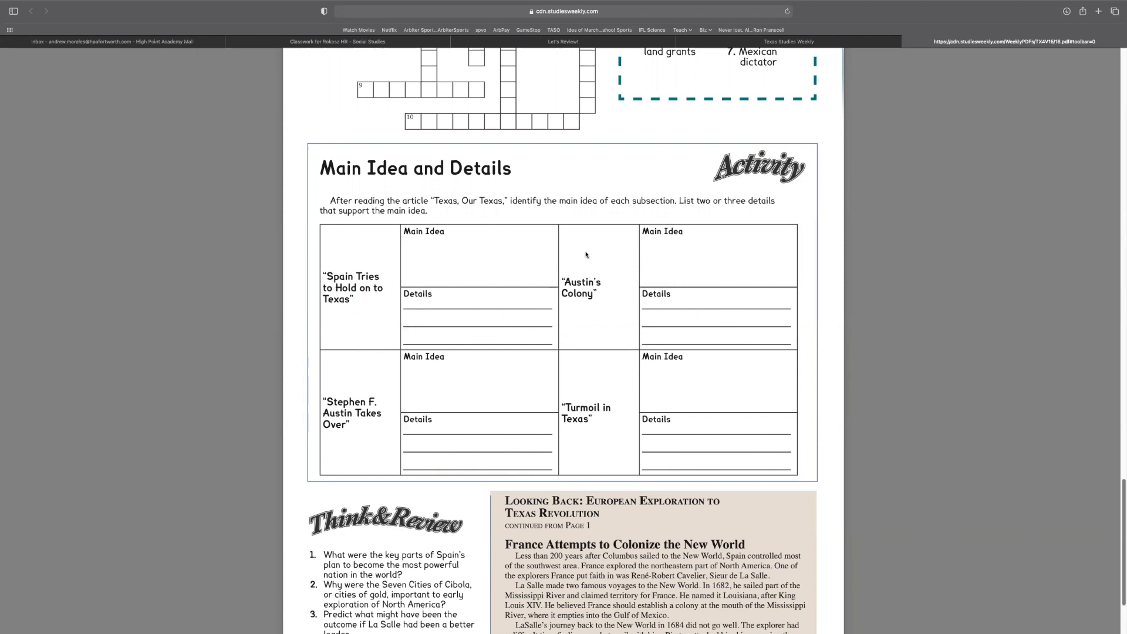
mouse_move(606, 258)
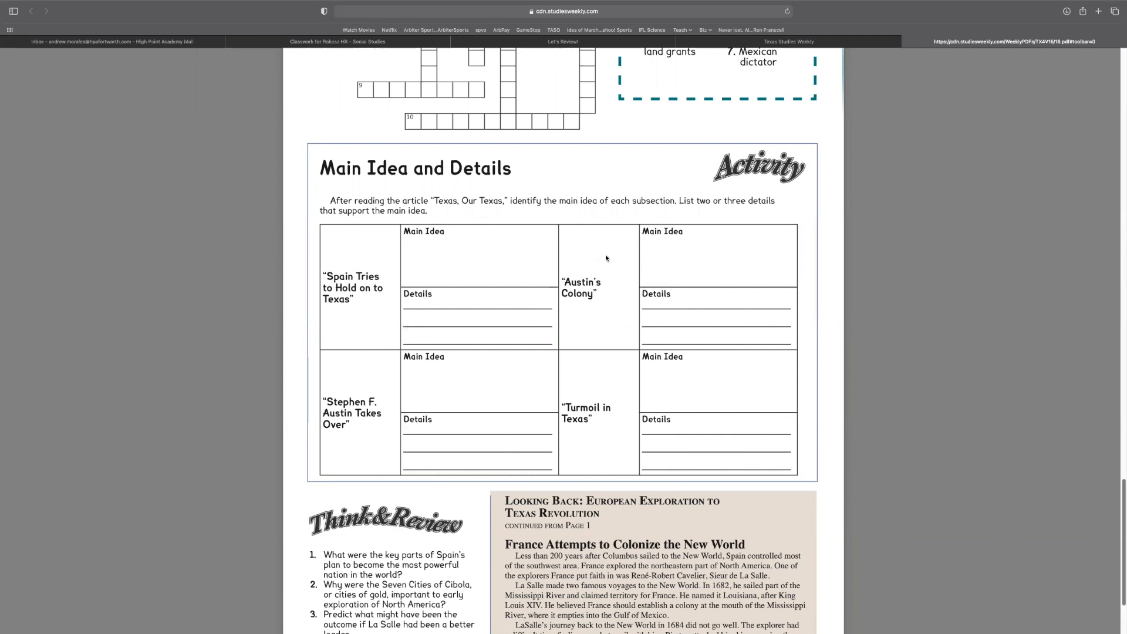
mouse_move(565, 256)
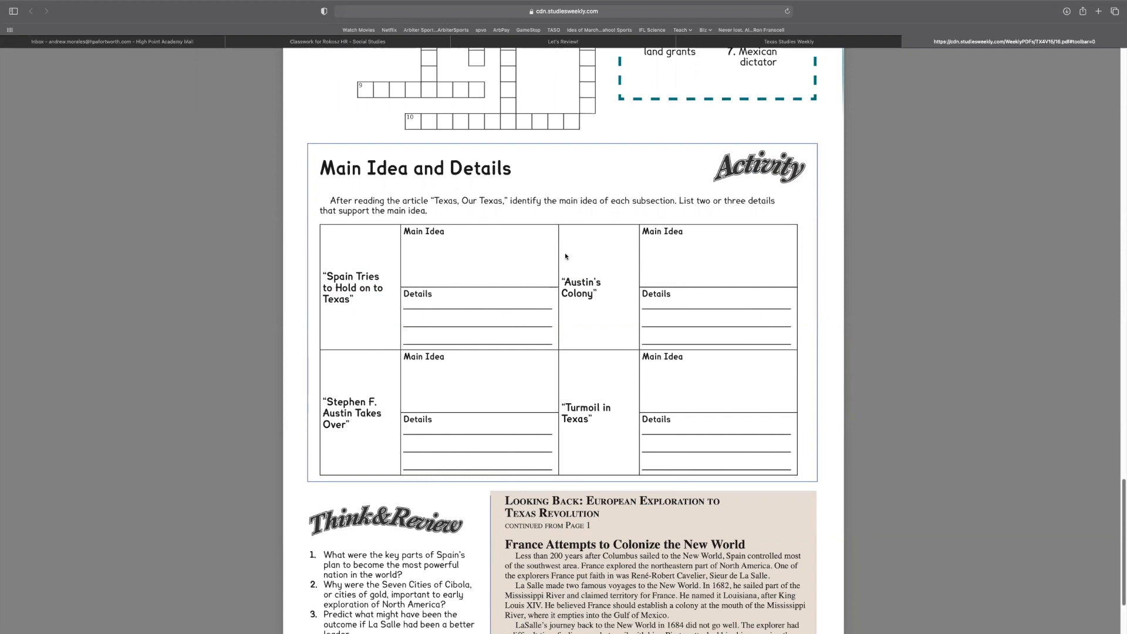
mouse_move(233, 583)
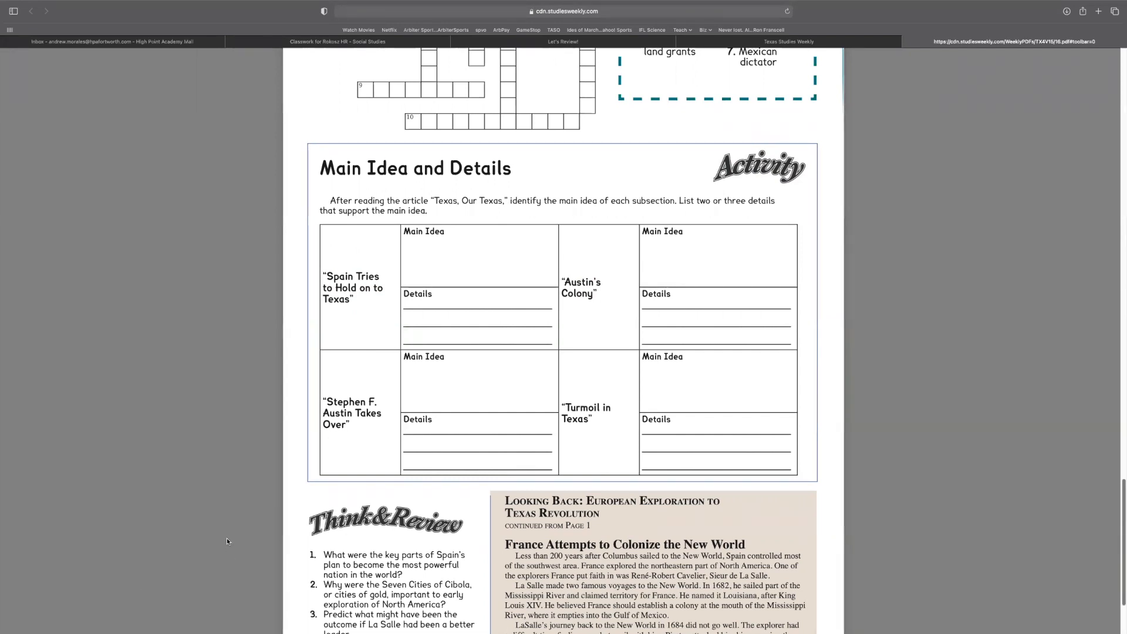
mouse_move(186, 481)
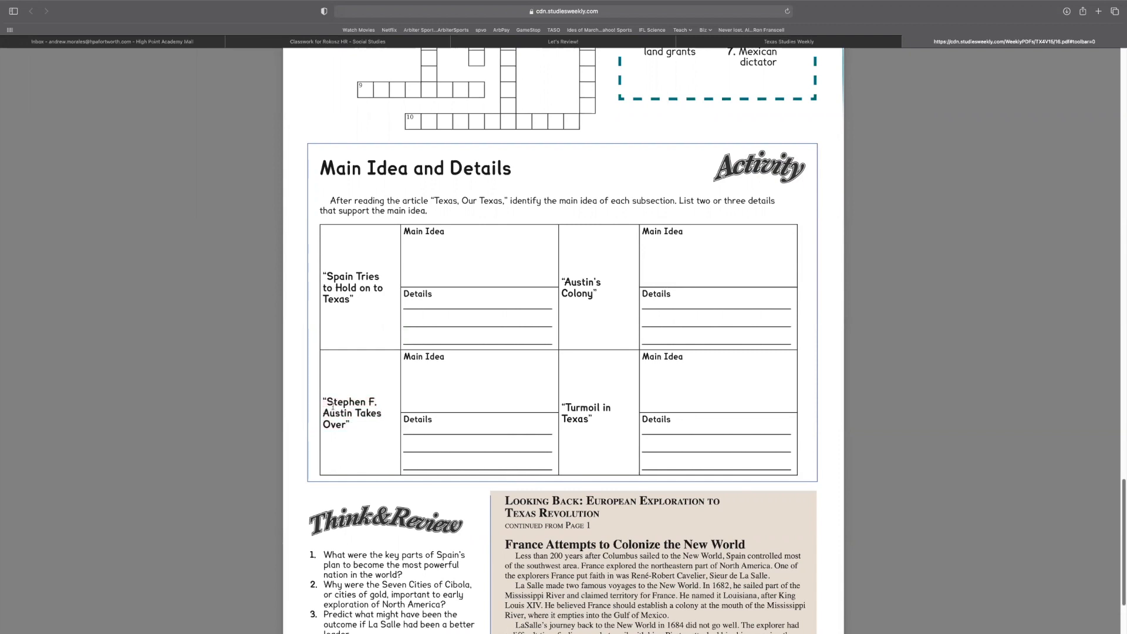
double_click(352, 412)
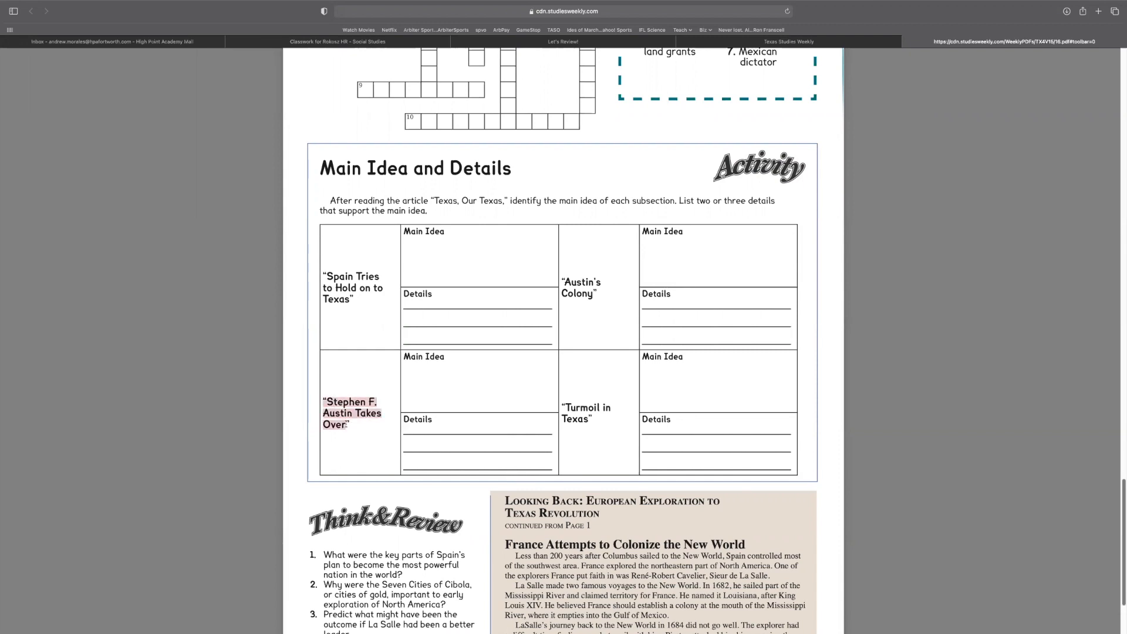
click(370, 377)
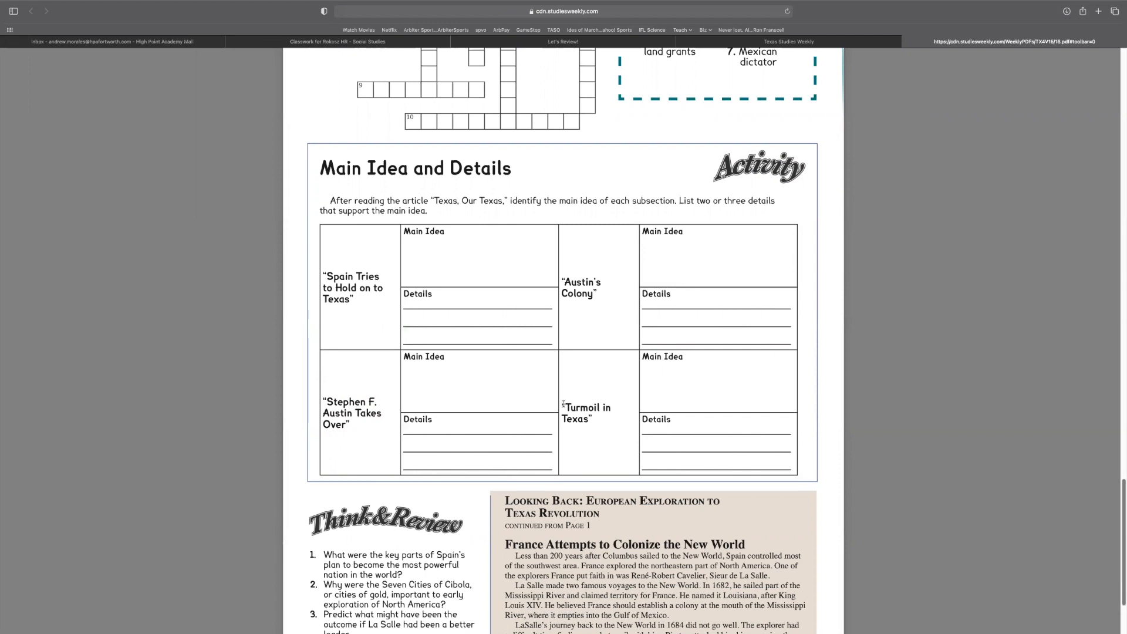
double_click(586, 412)
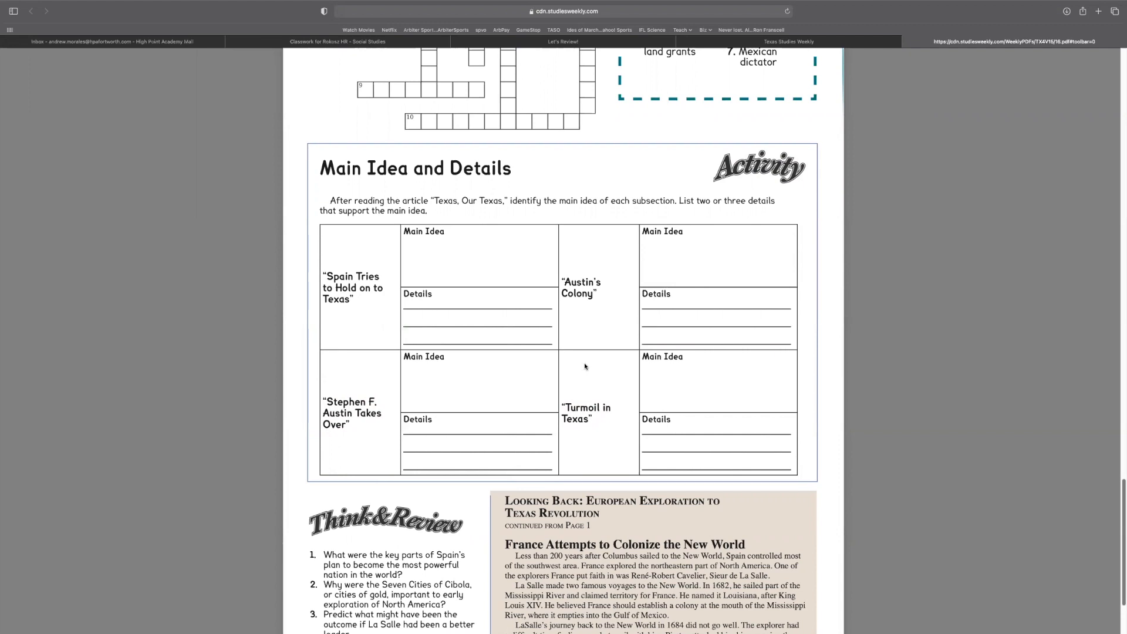
mouse_move(633, 387)
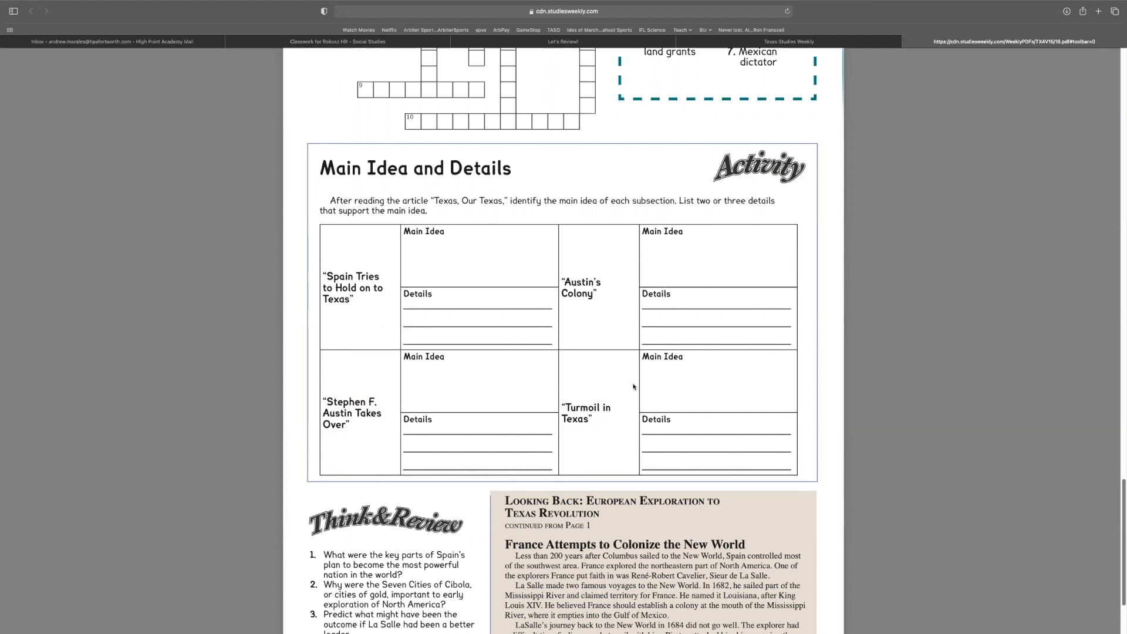
mouse_move(592, 371)
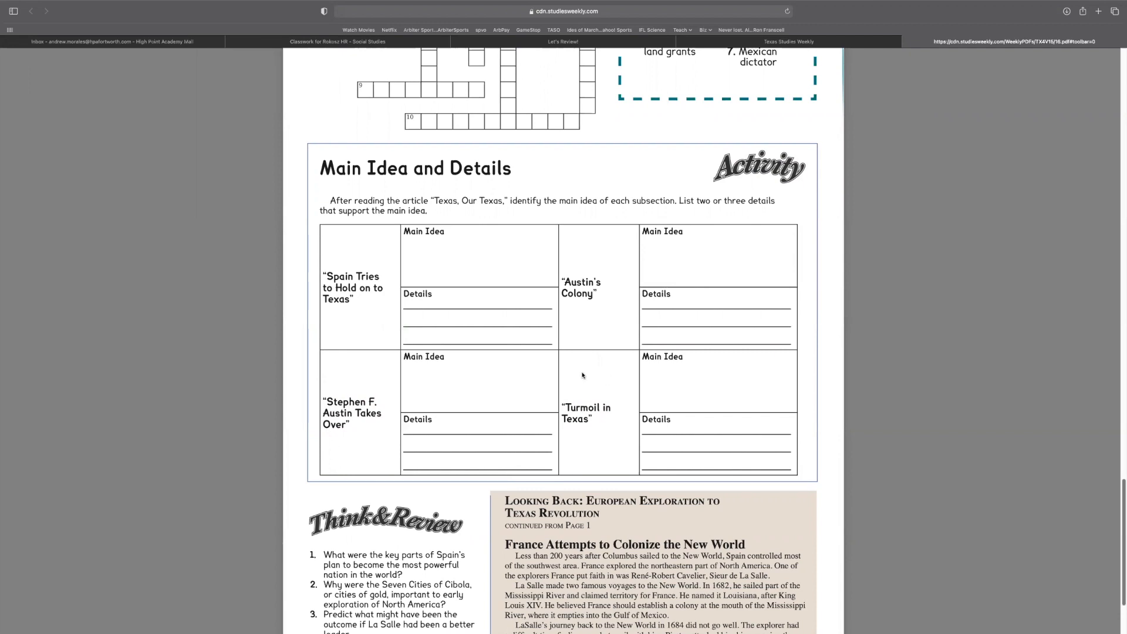
mouse_move(556, 384)
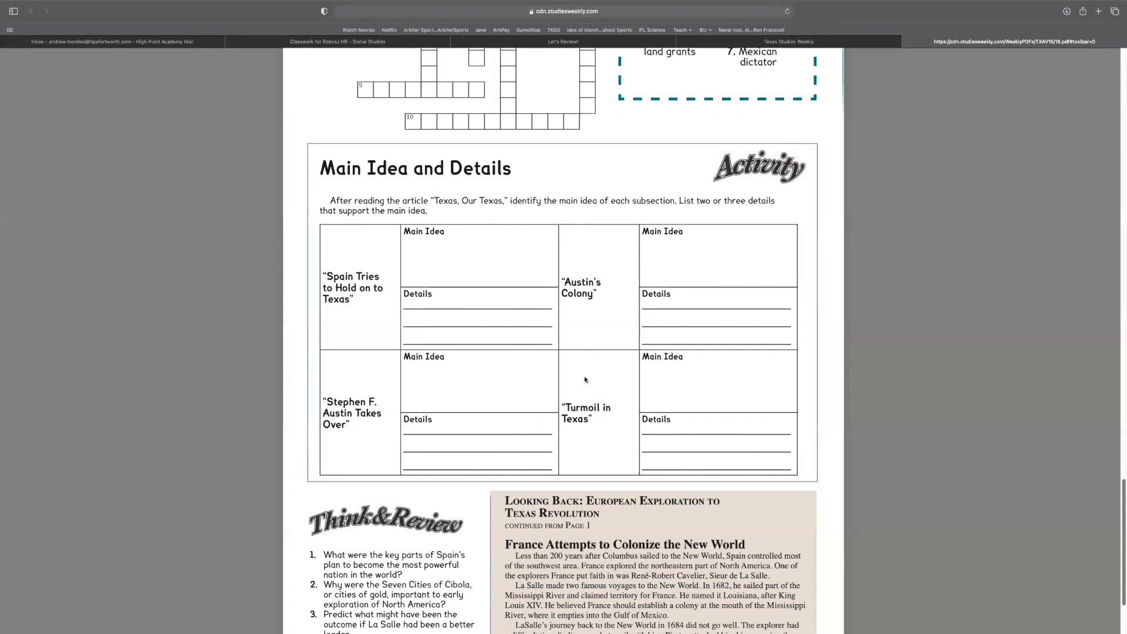
mouse_move(608, 375)
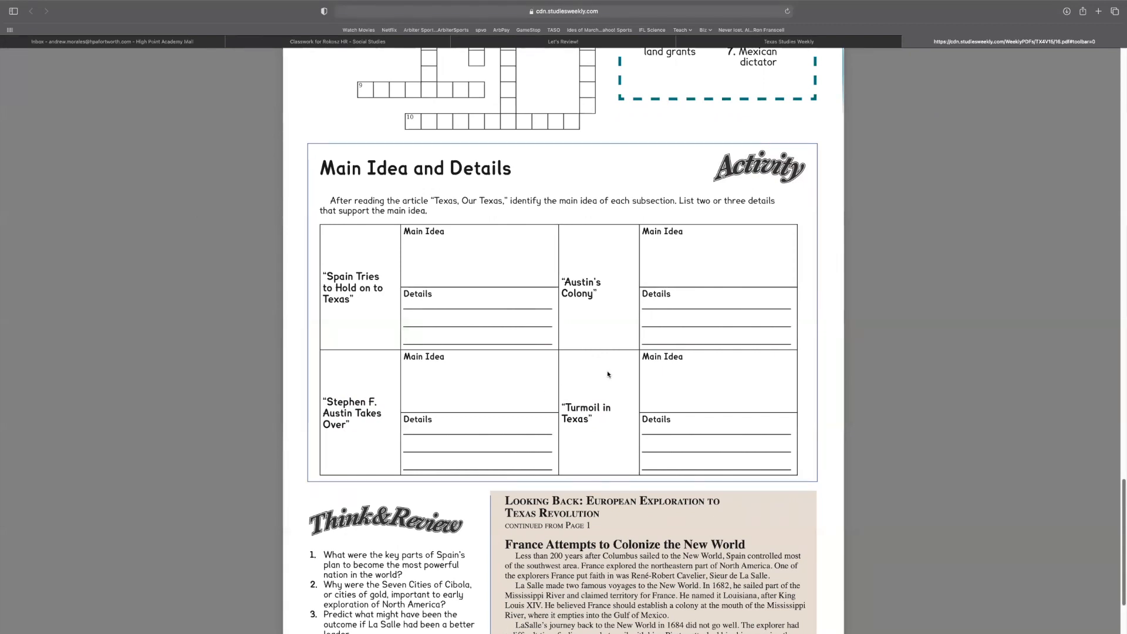
Step: Scroll down and mark the 'Spain Tries to Hold on to Texas' row again
scroll(down, 3)
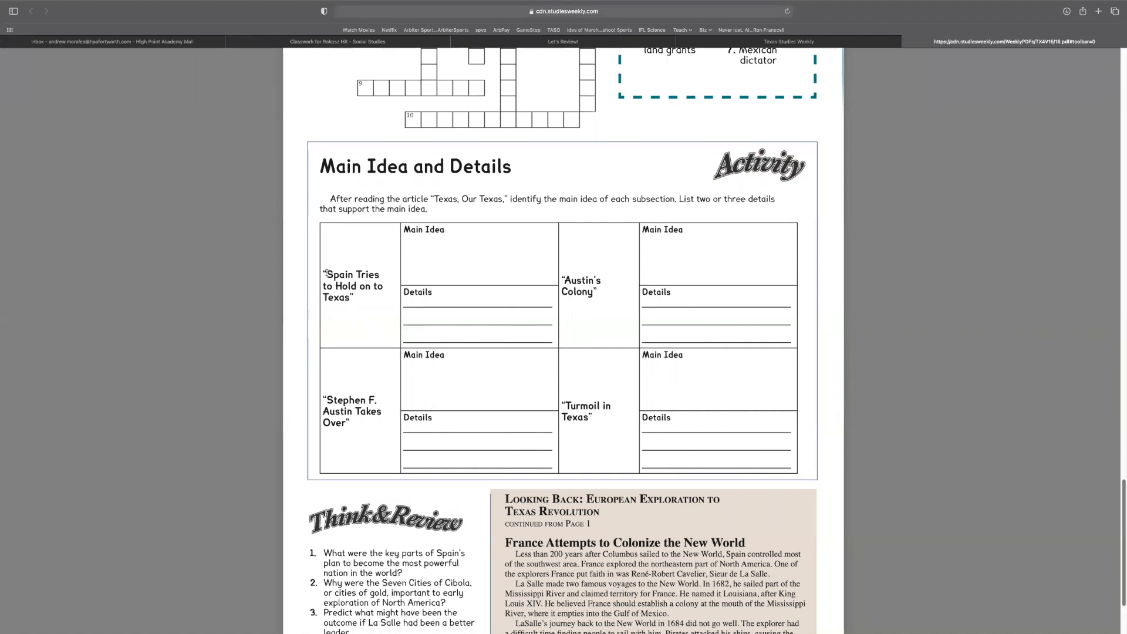
drag(324, 274, 355, 297)
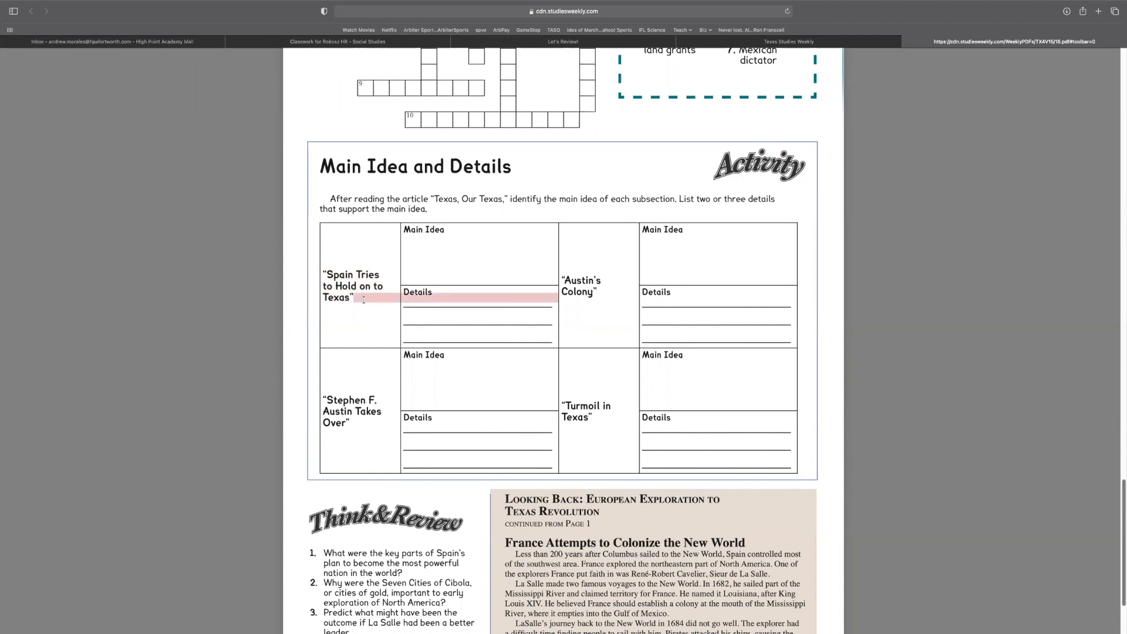
double_click(579, 279)
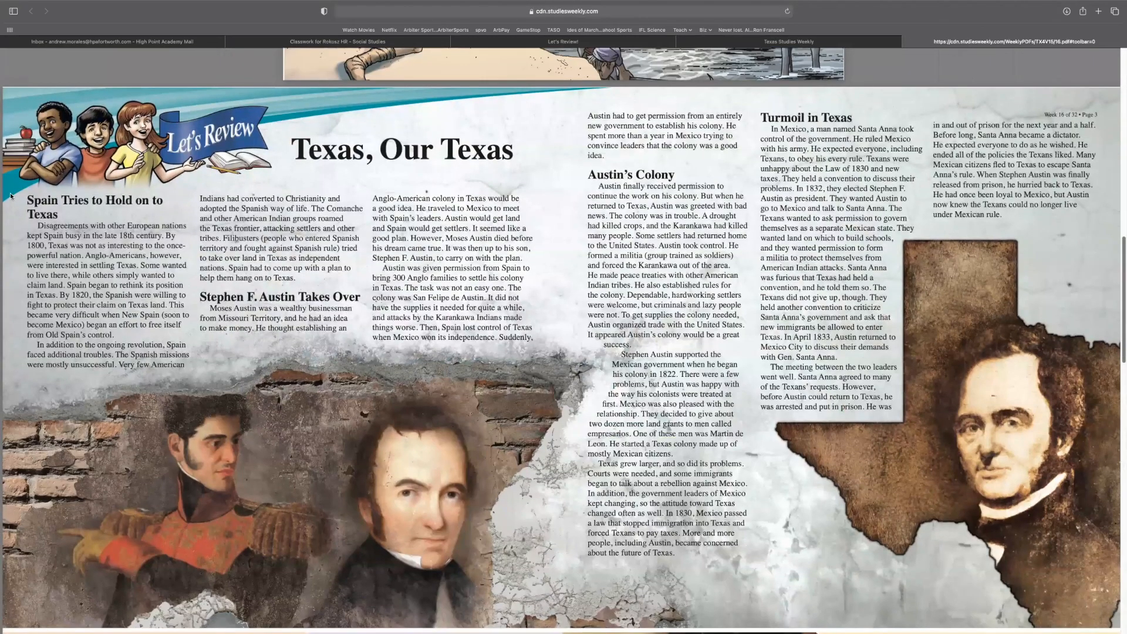
Step: Highlight the 'Spain Tries to Hold on to Texas' paragraphs, then scroll down to the activity
drag(26, 199, 188, 280)
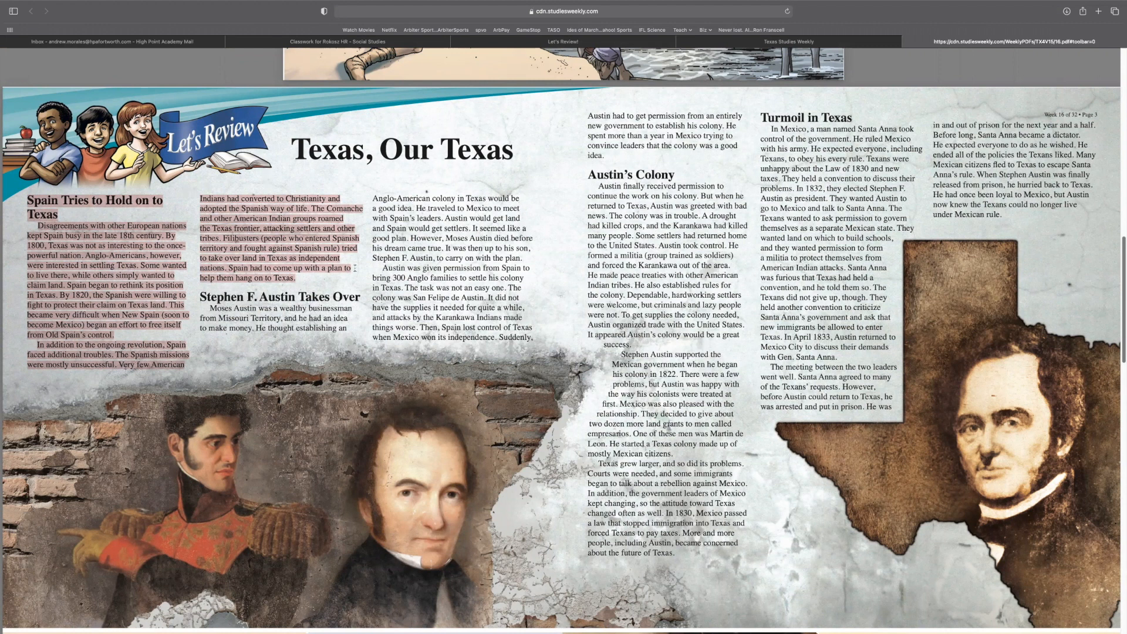
scroll(down, 3)
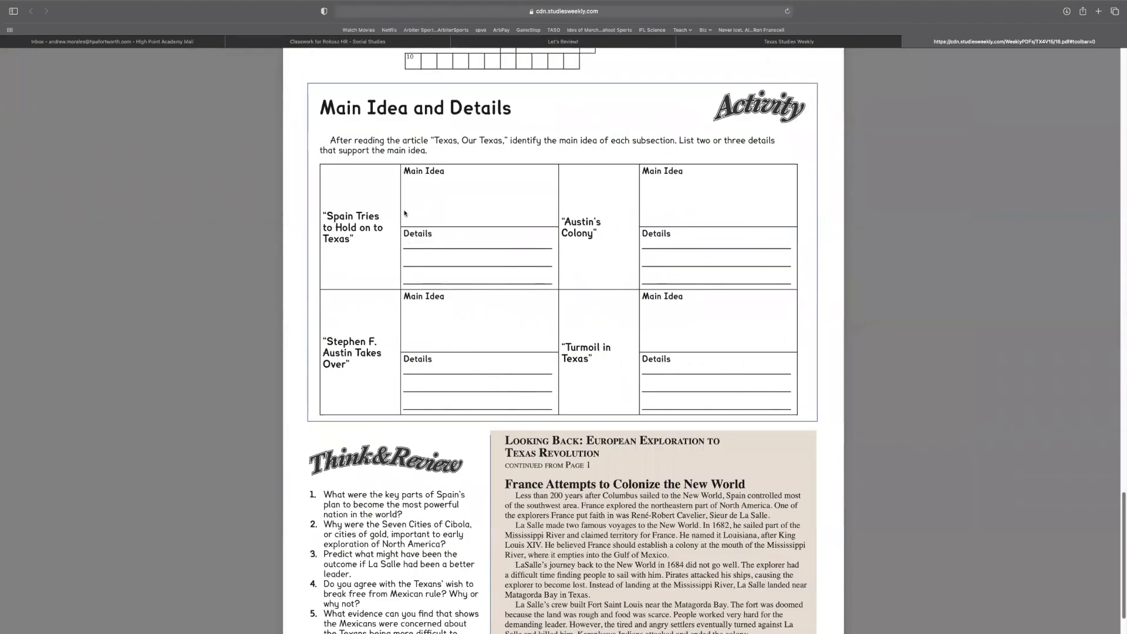
Step: Double-click two spots on the Main Idea and Details activity page
double_click(423, 170)
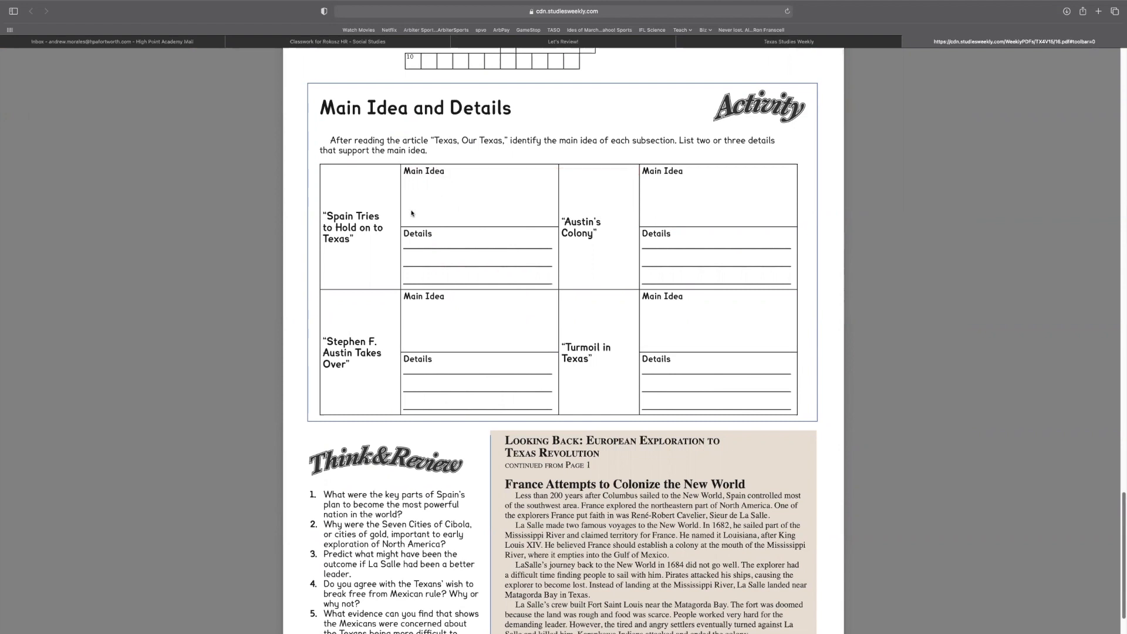
mouse_move(473, 196)
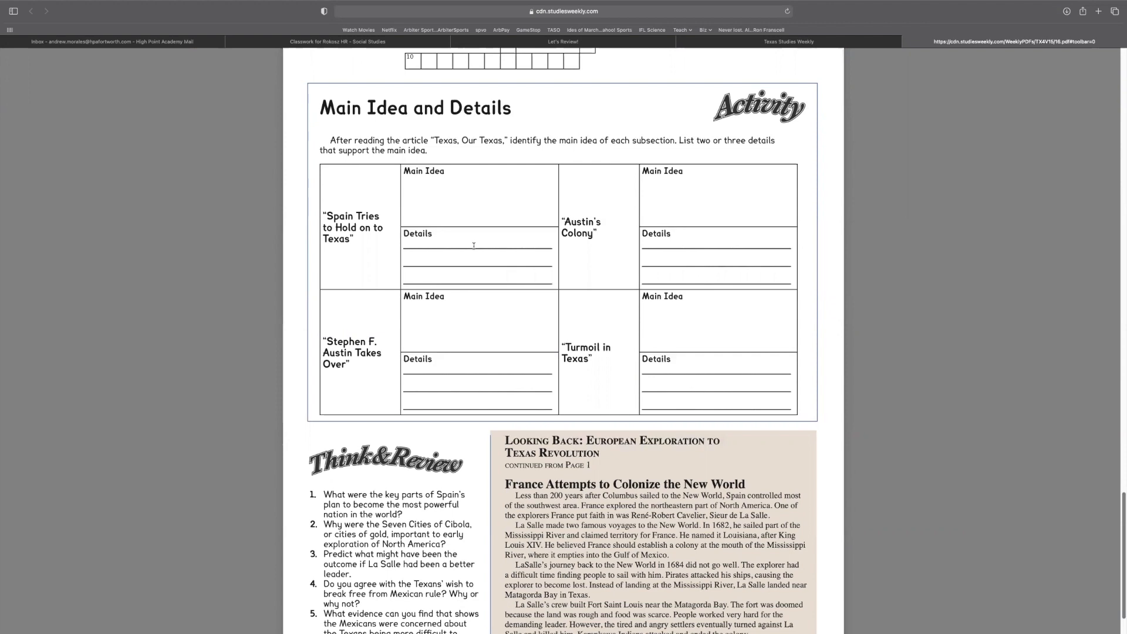
double_click(580, 227)
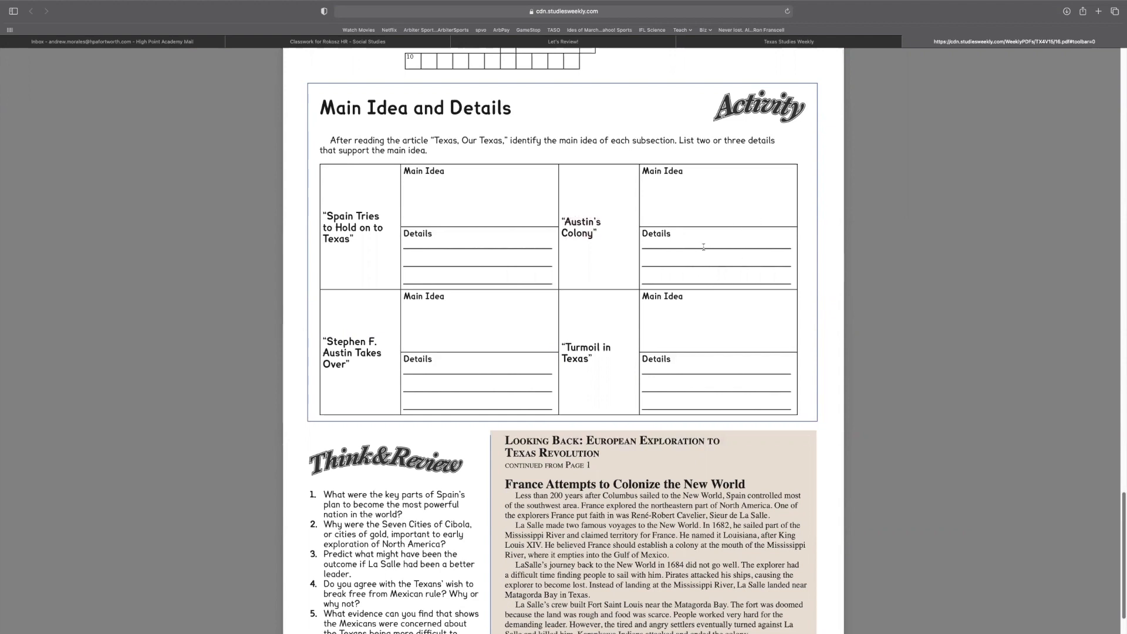
mouse_move(730, 219)
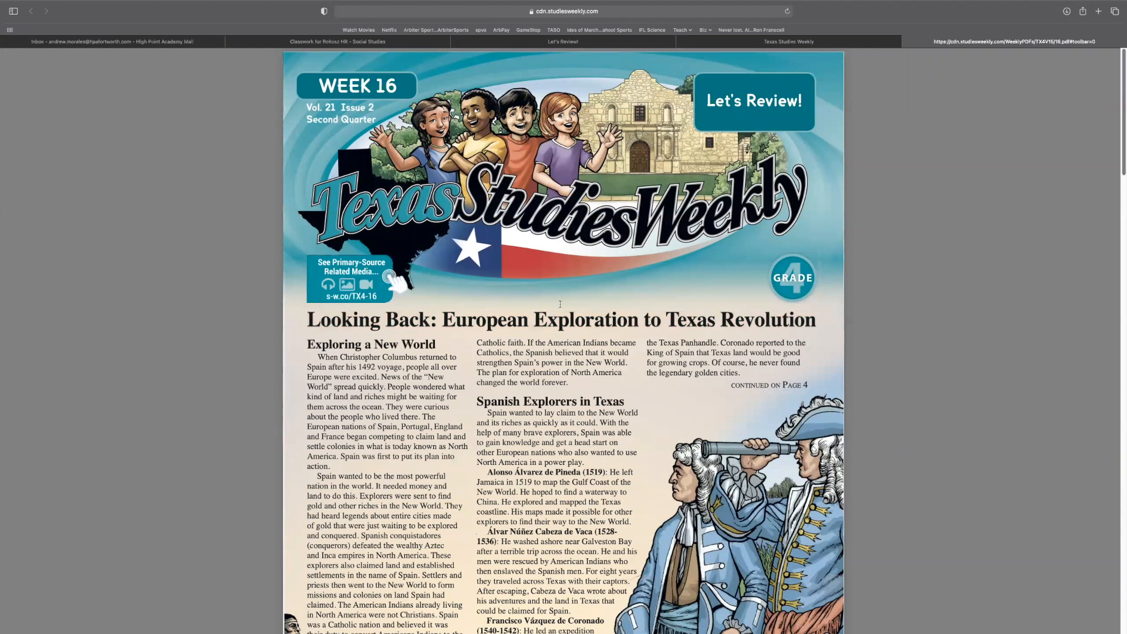
Step: Scroll down past the 'Texas, Our Texas' article to the Main Idea and Details activity
scroll(down, 3)
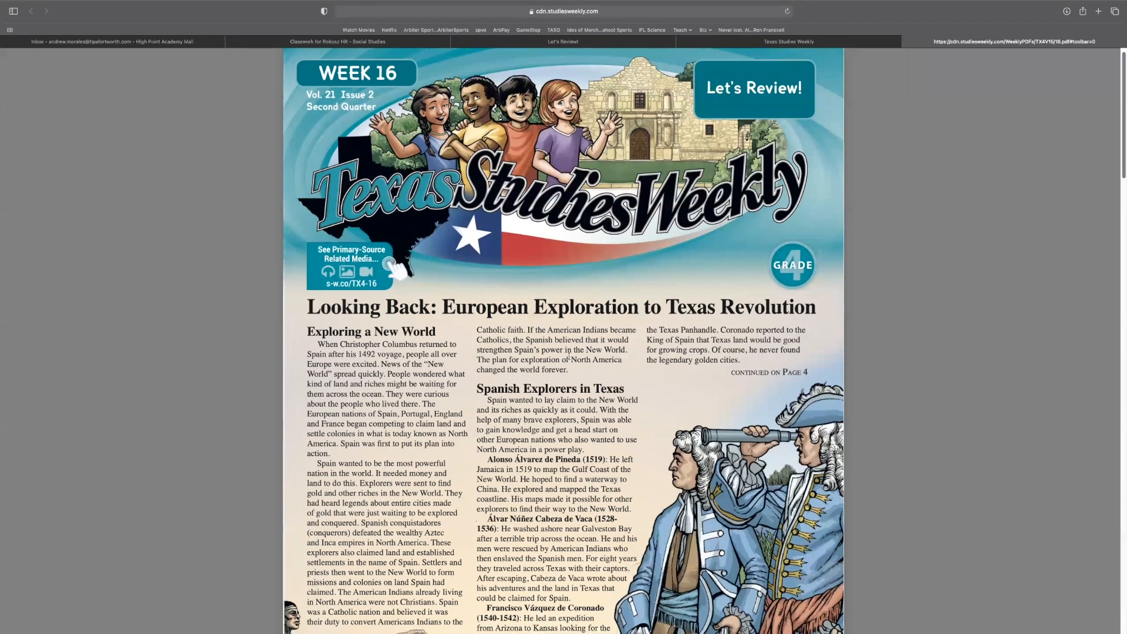
scroll(down, 3)
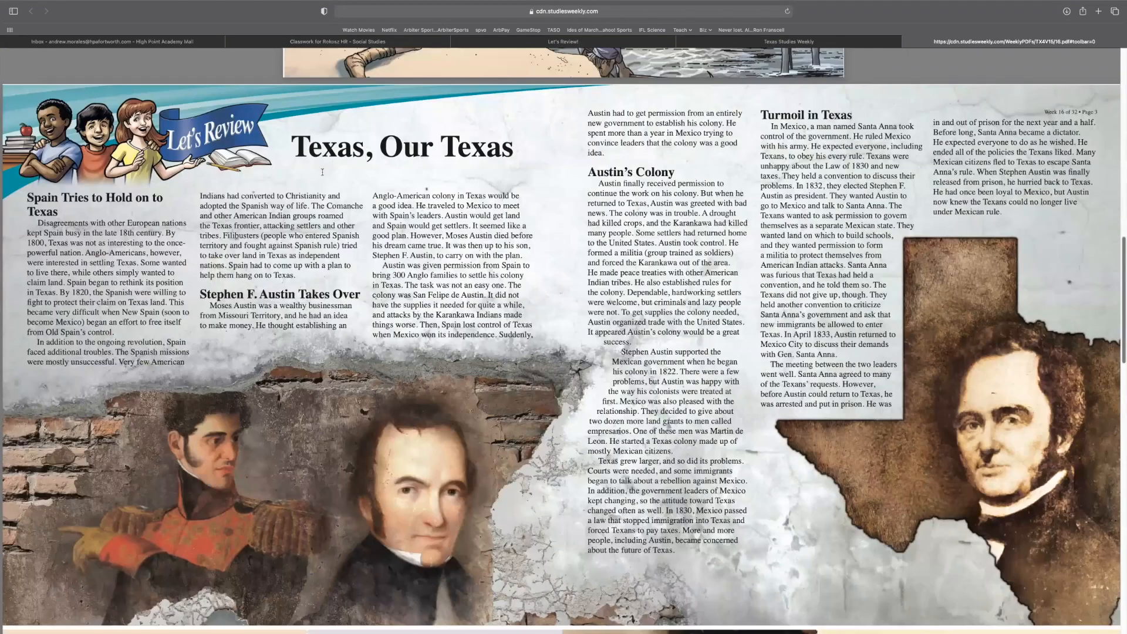
double_click(400, 146)
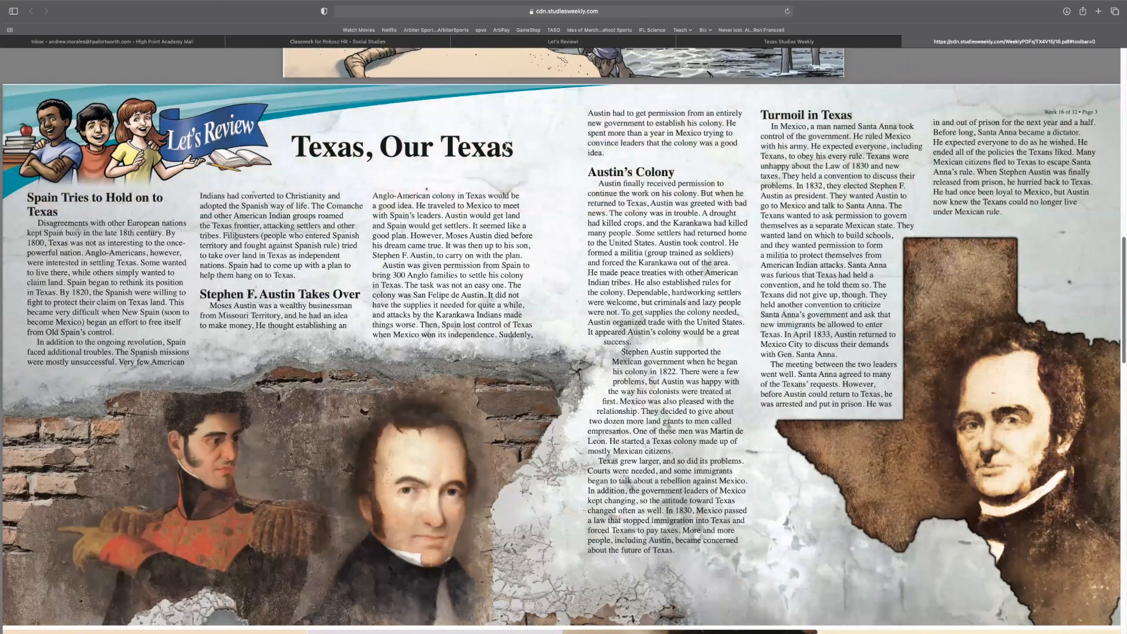
double_click(401, 147)
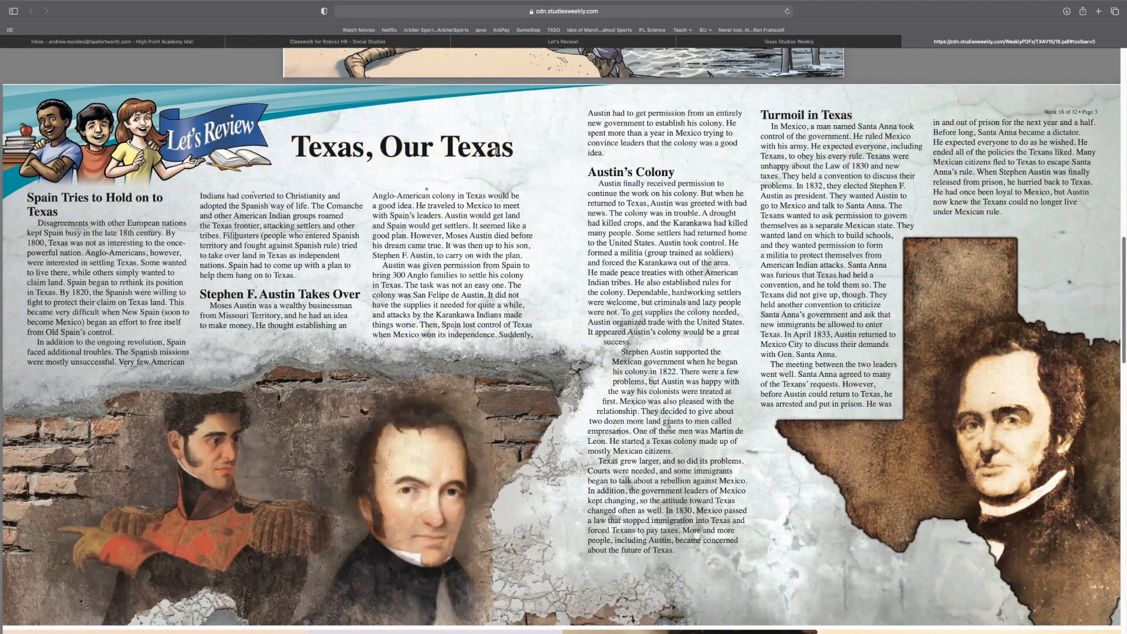
scroll(down, 3)
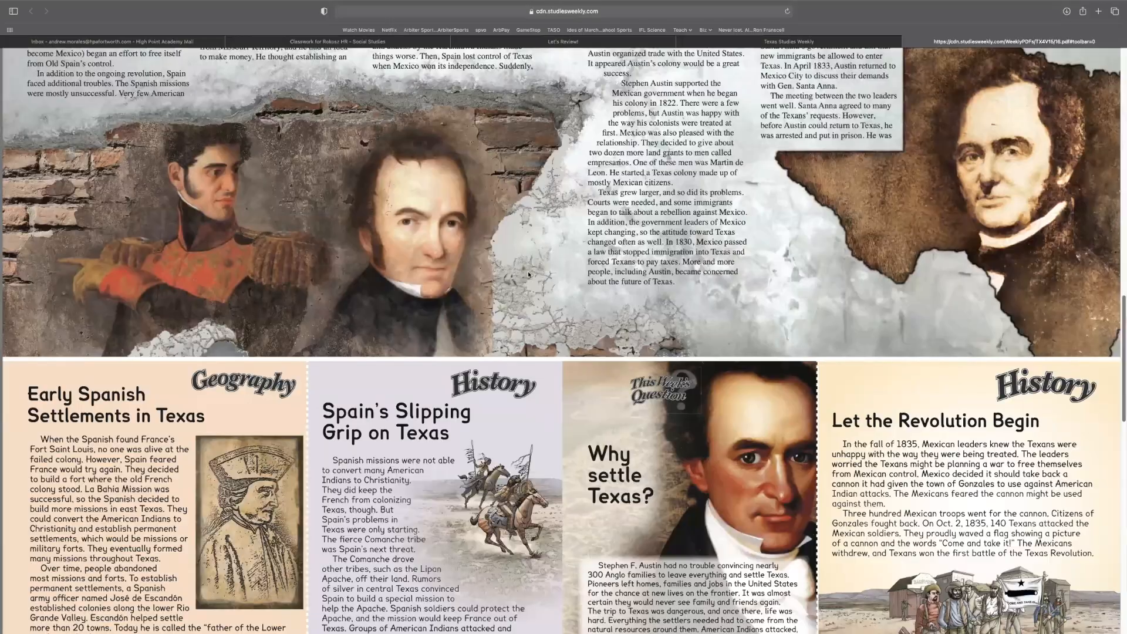
scroll(down, 3)
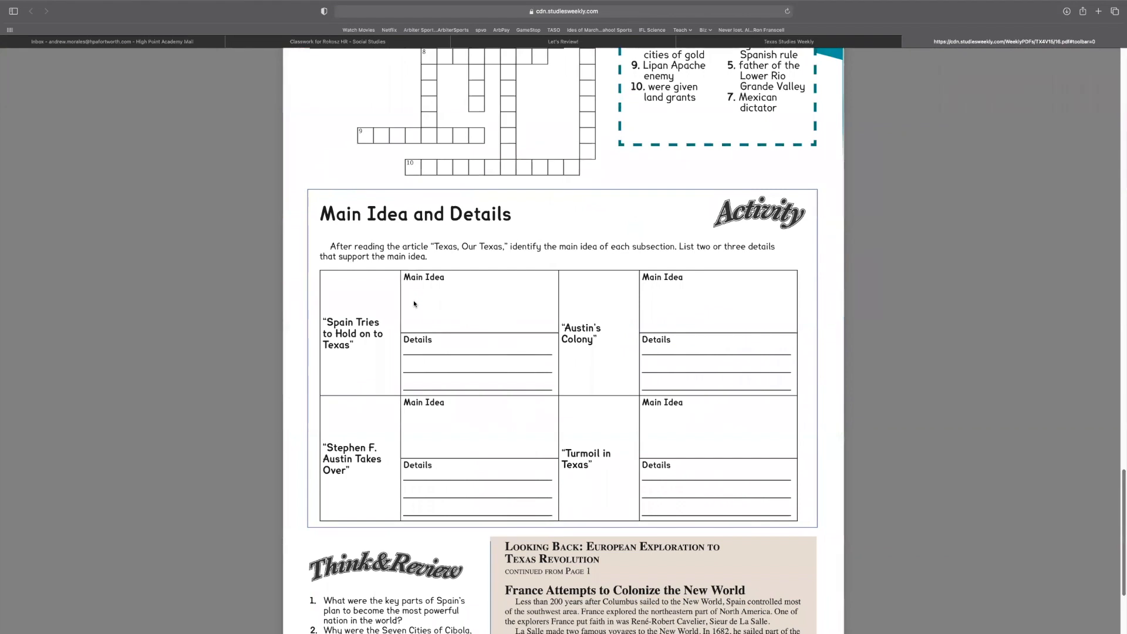
scroll(down, 3)
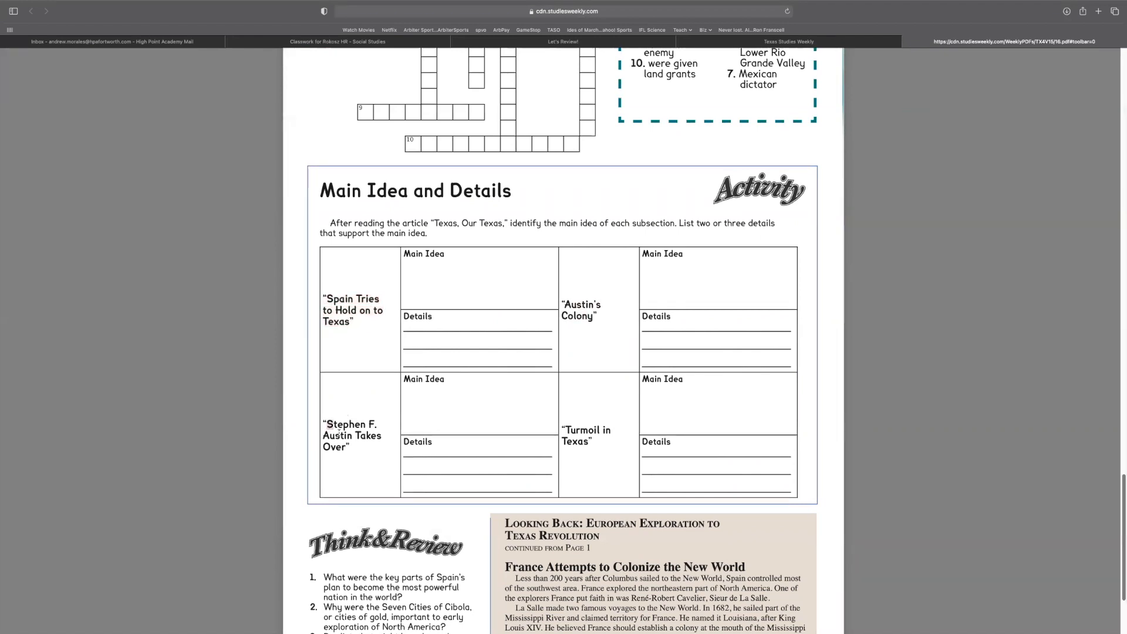
double_click(585, 435)
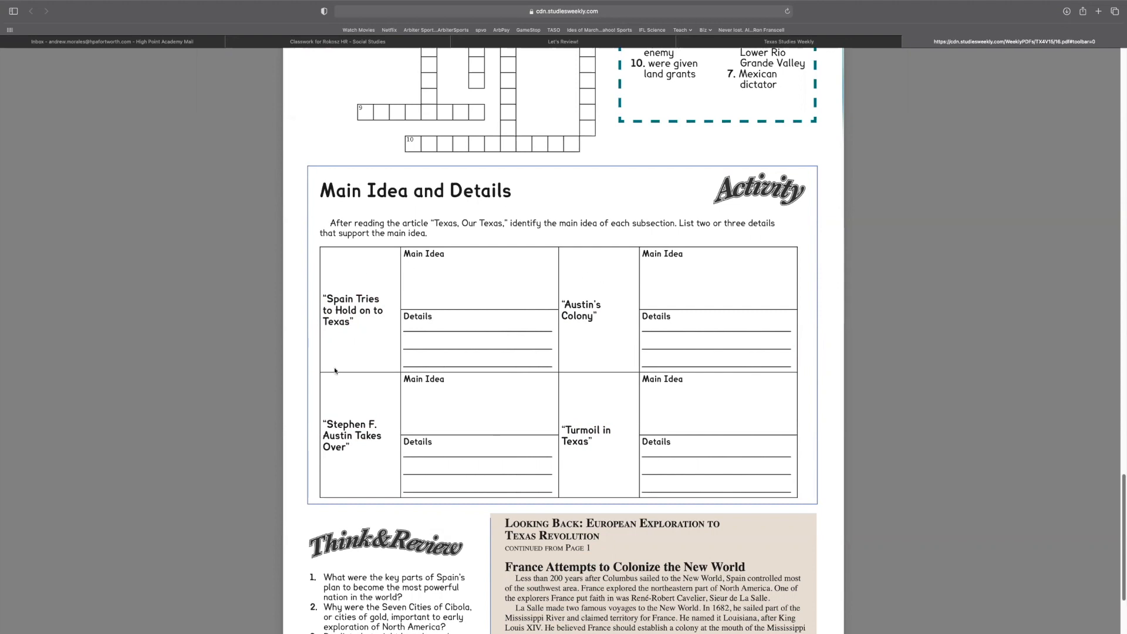
mouse_move(359, 380)
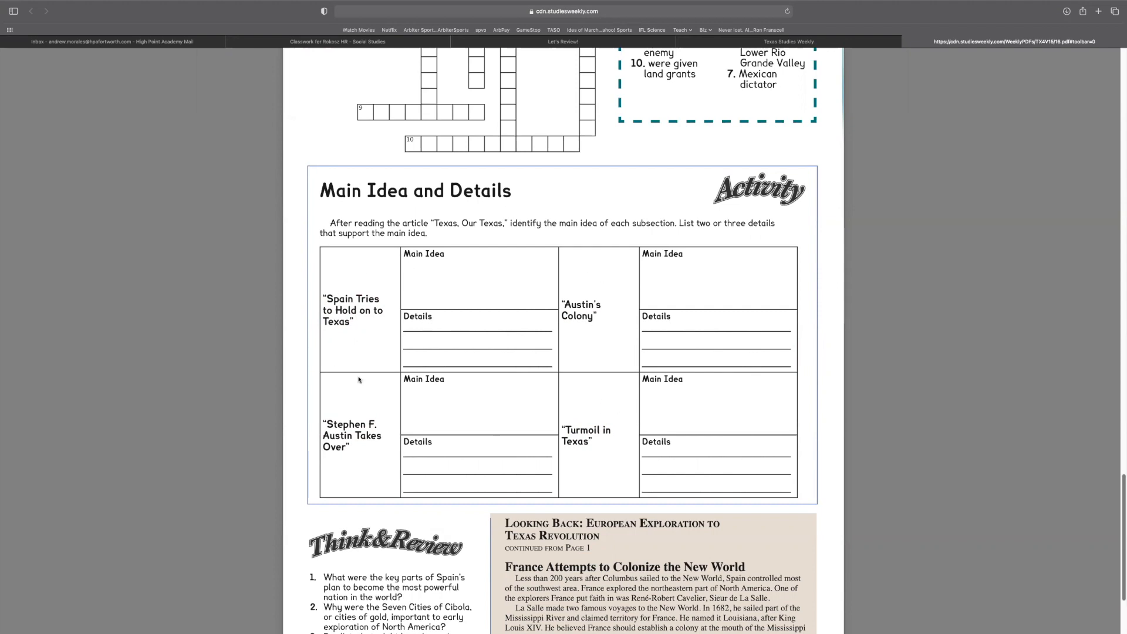
mouse_move(599, 371)
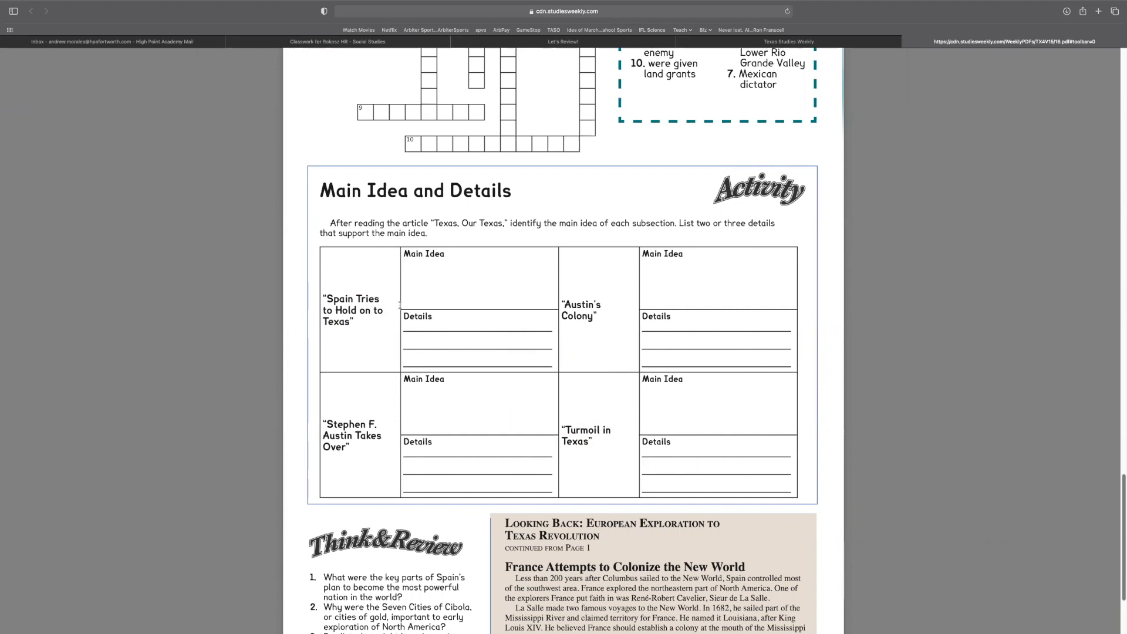
double_click(580, 310)
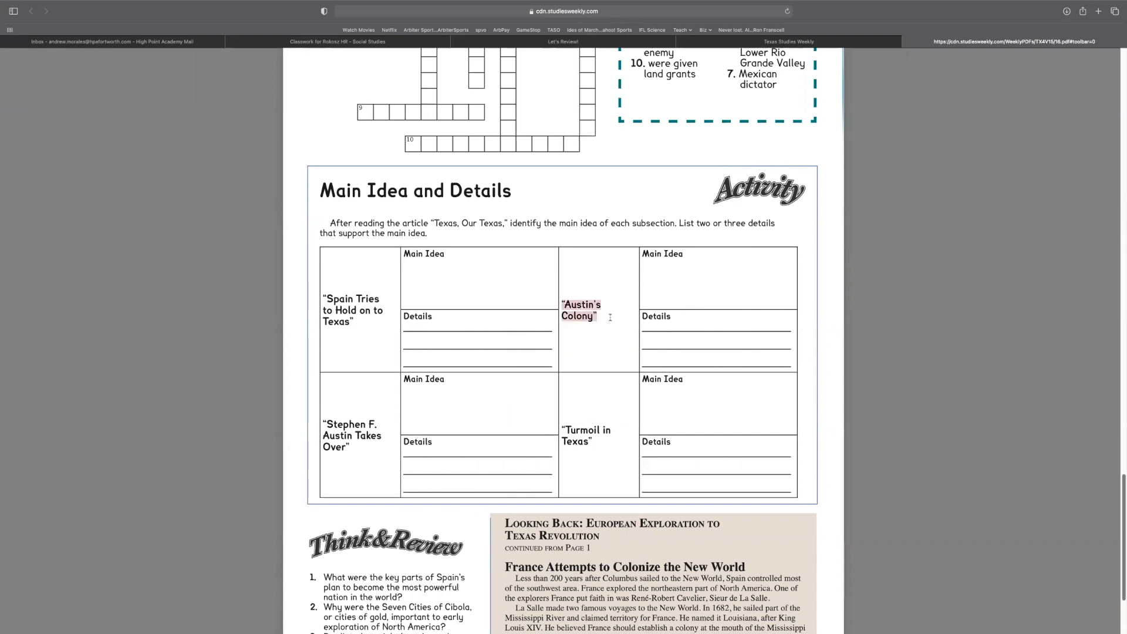
click(603, 291)
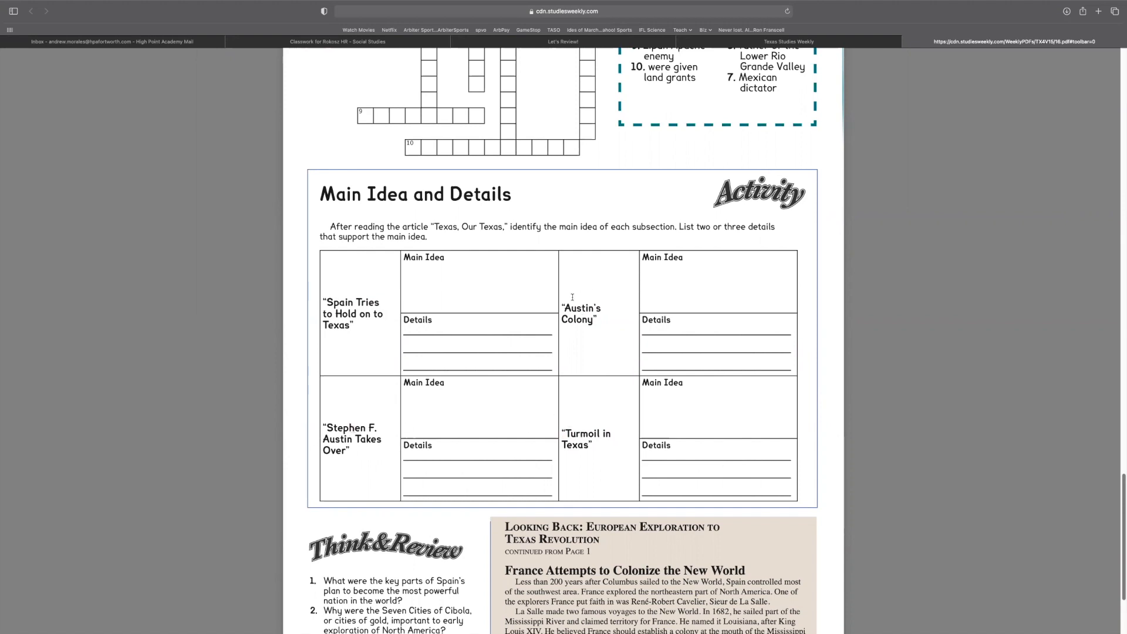
mouse_move(499, 349)
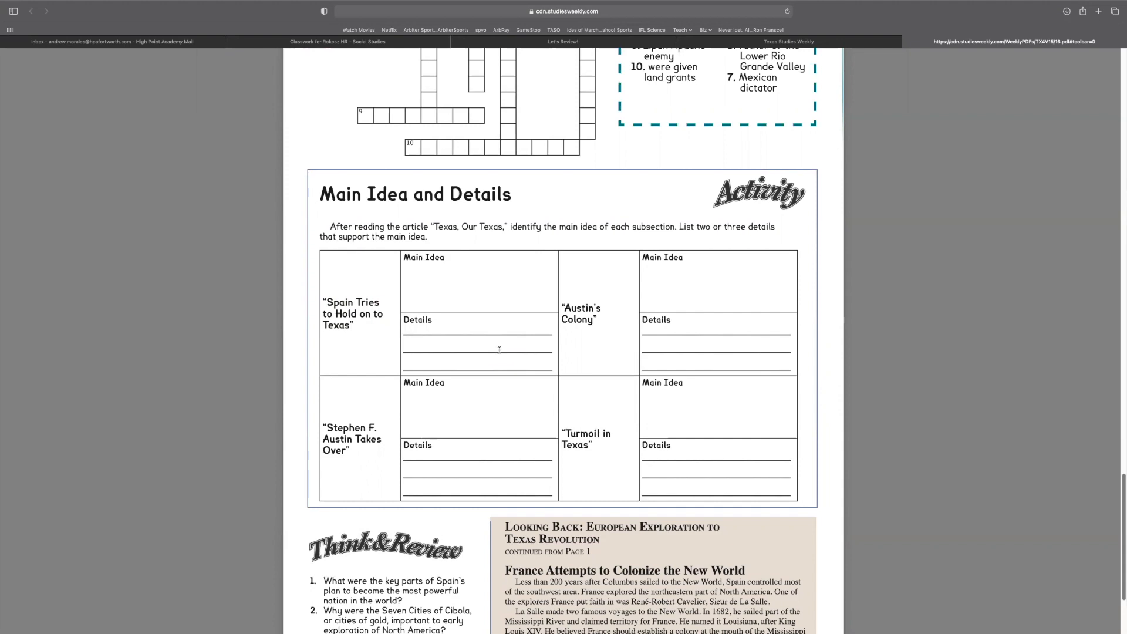
mouse_move(302, 263)
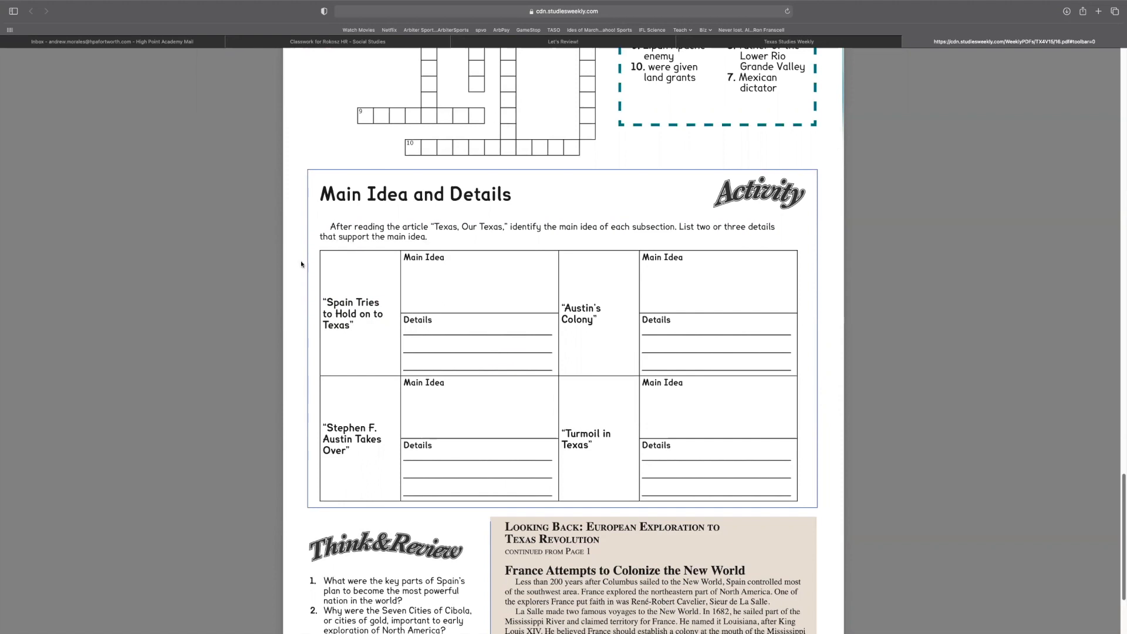